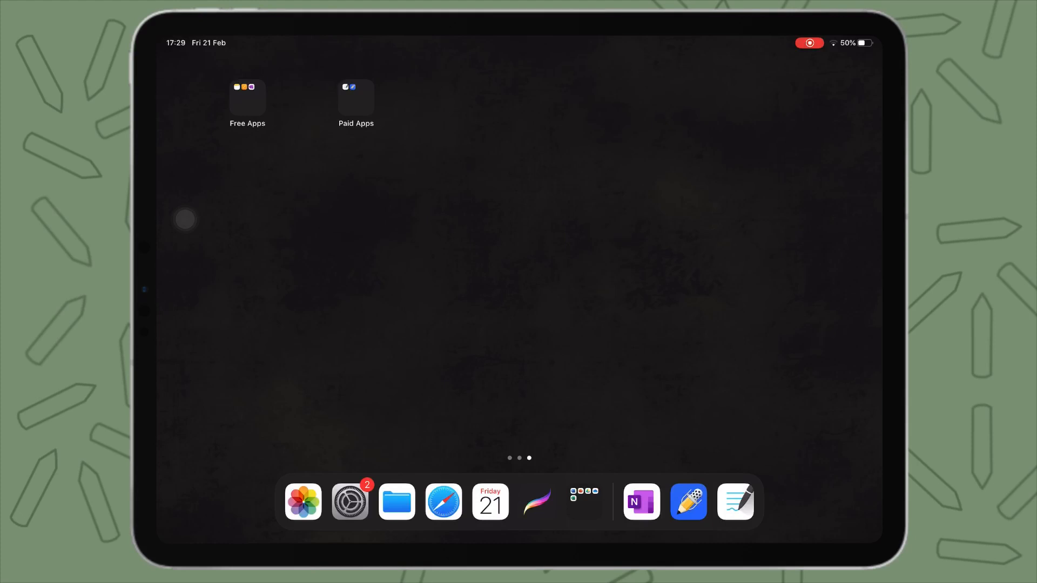
Open the Free Apps folder holding Notes, Pages and OneNote on the Home Screen.
left_click(355, 98)
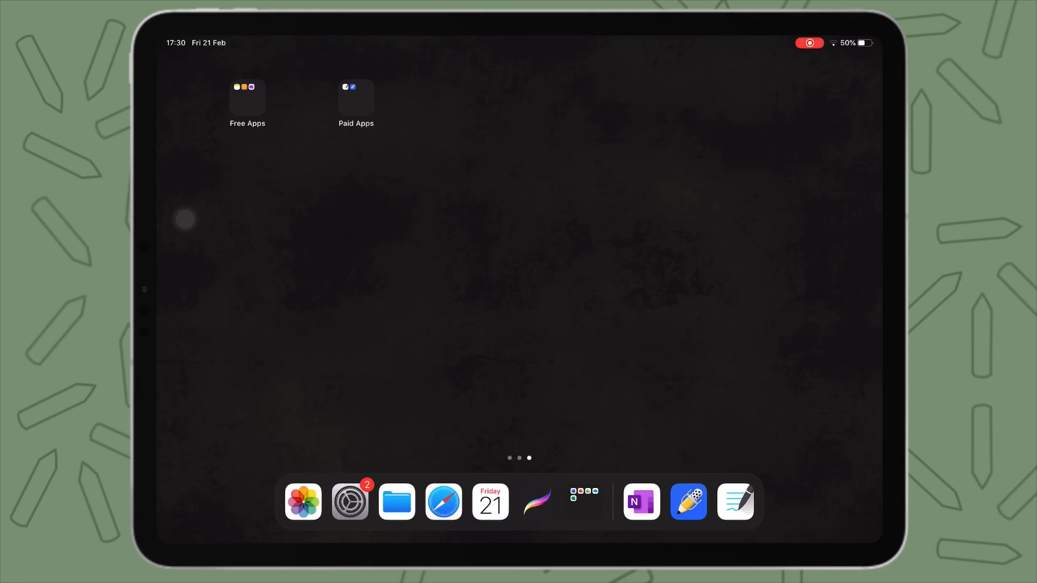
left_click(246, 100)
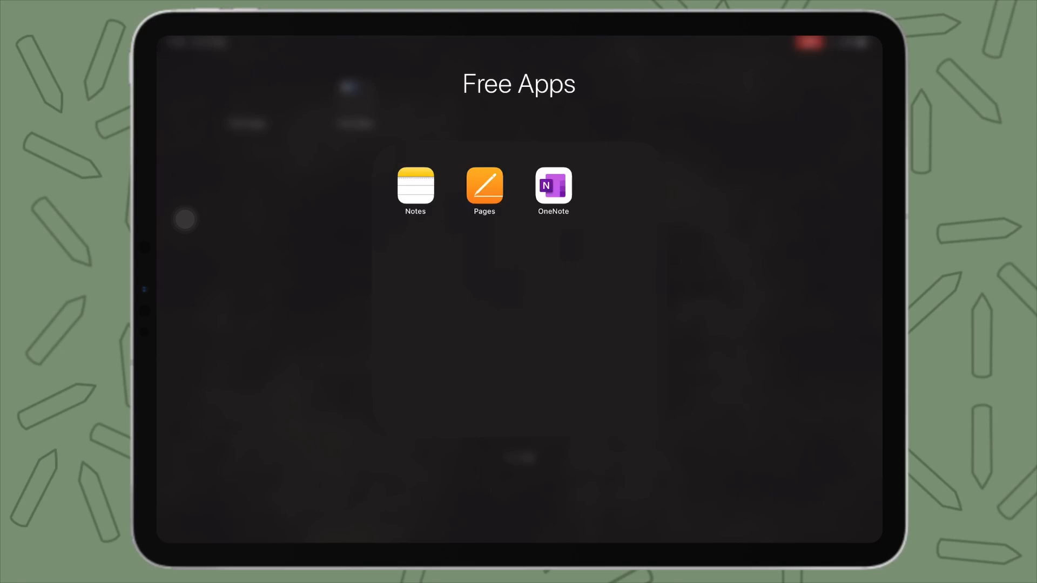
Launch Notes, dismiss the iCloud storage full alert and show the drawing tool palette on the blank note.
left_click(414, 187)
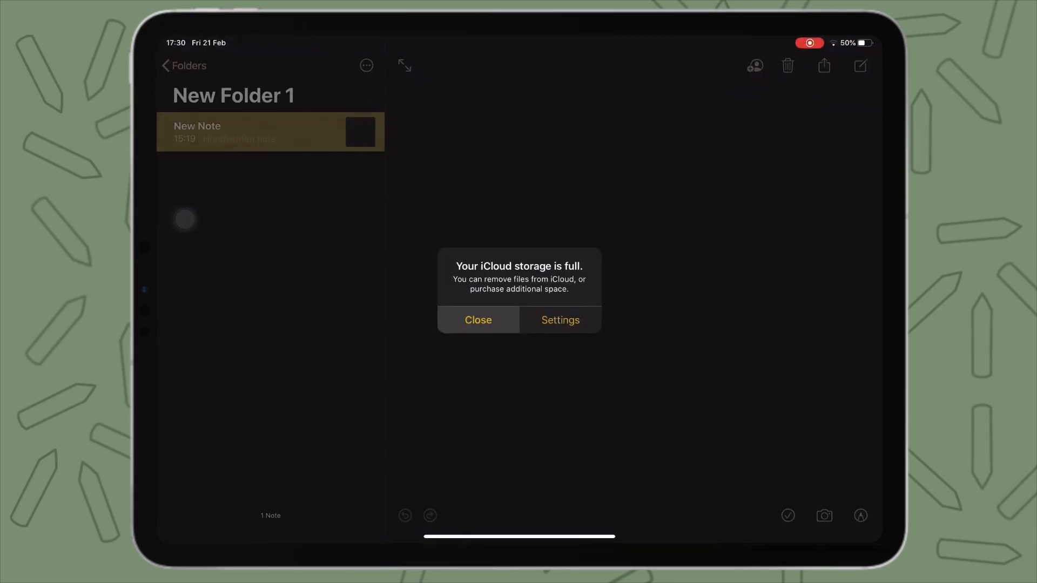
left_click(477, 320)
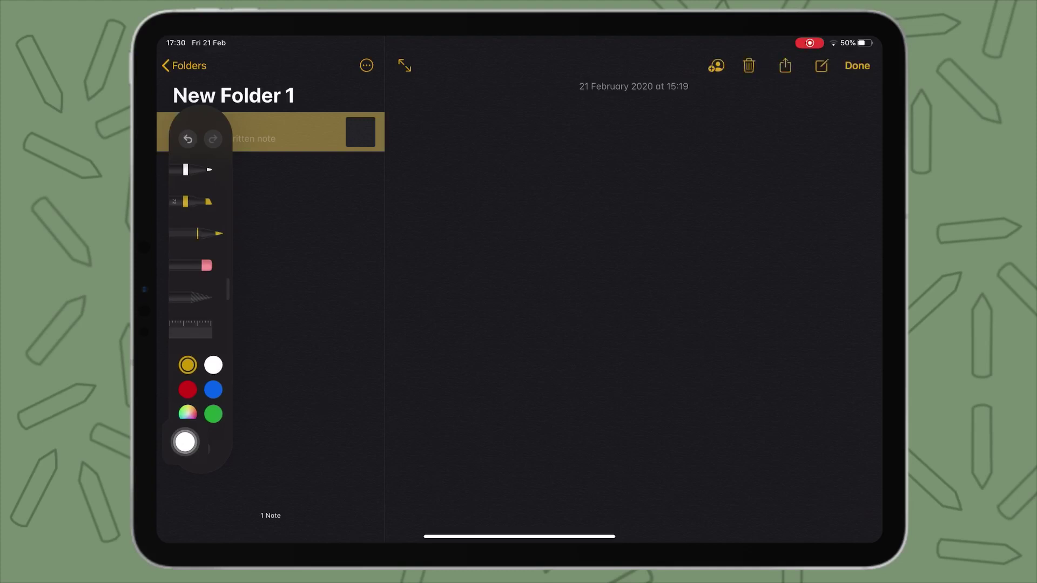
left_click(185, 442)
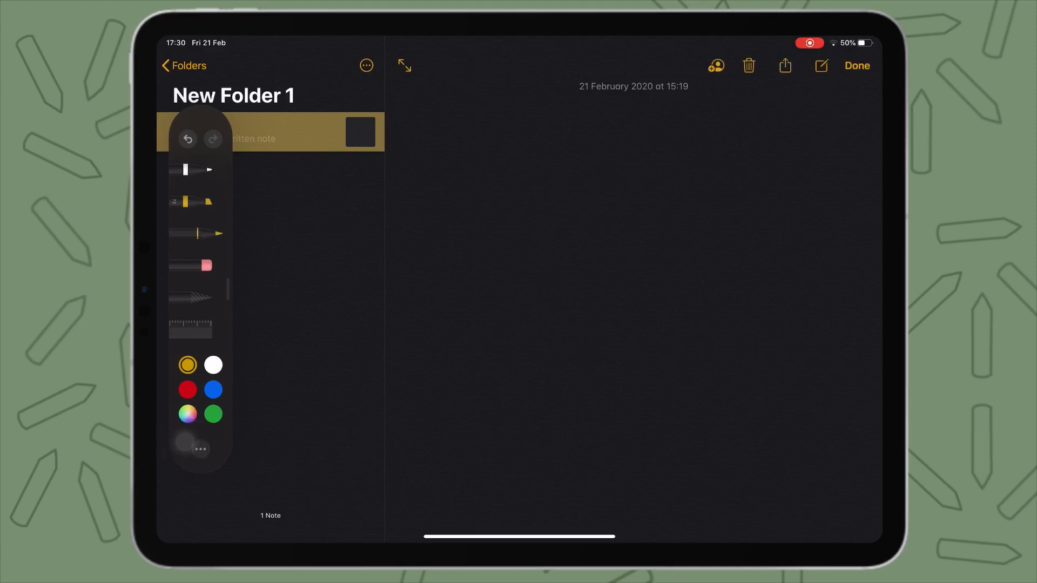
left_click(199, 449)
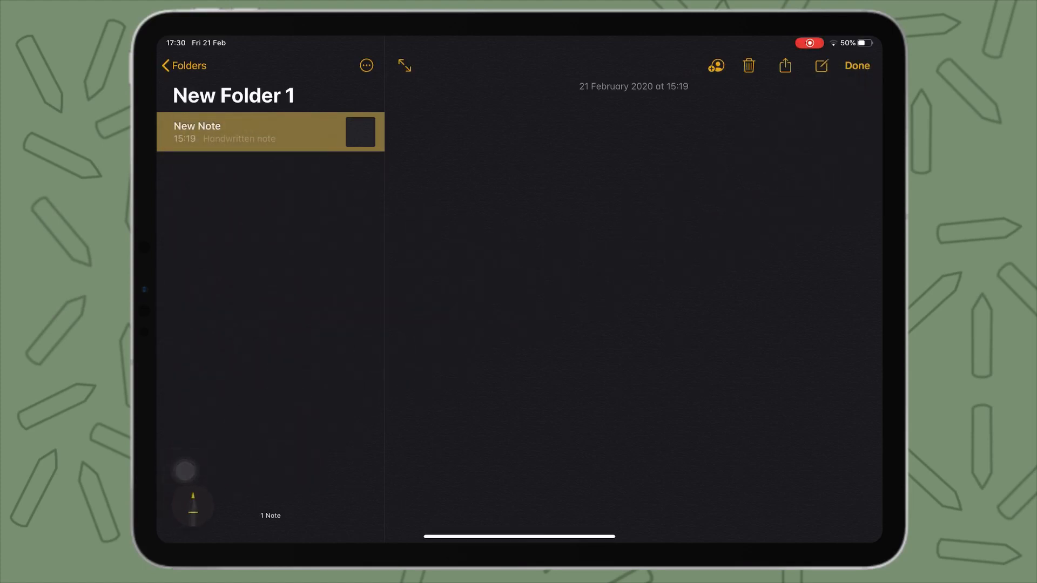
left_click(192, 504)
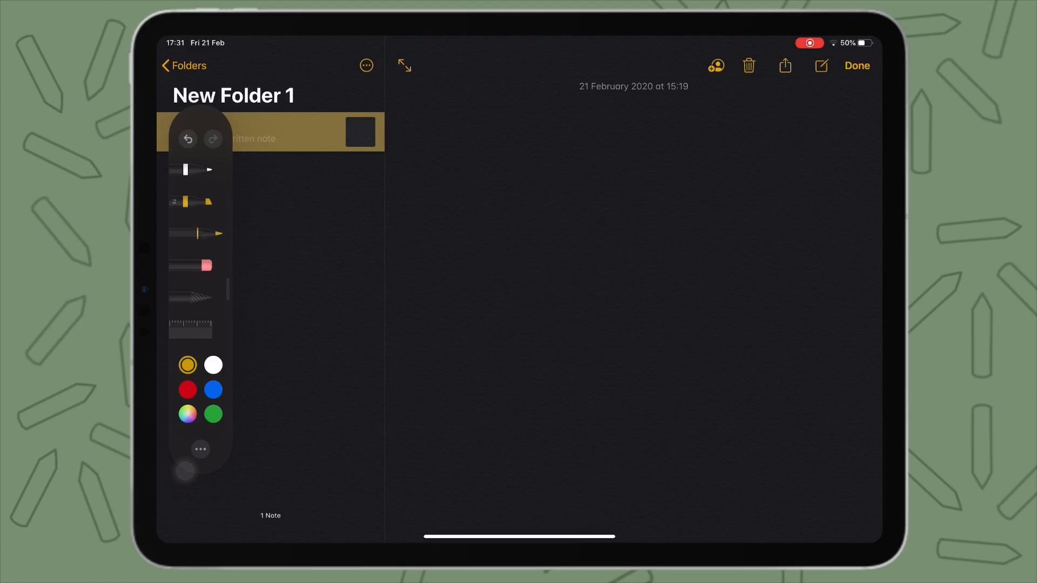
Draw a thick and a thin white wave, then a yellow highlighter band and thin yellow wave.
left_click(213, 365)
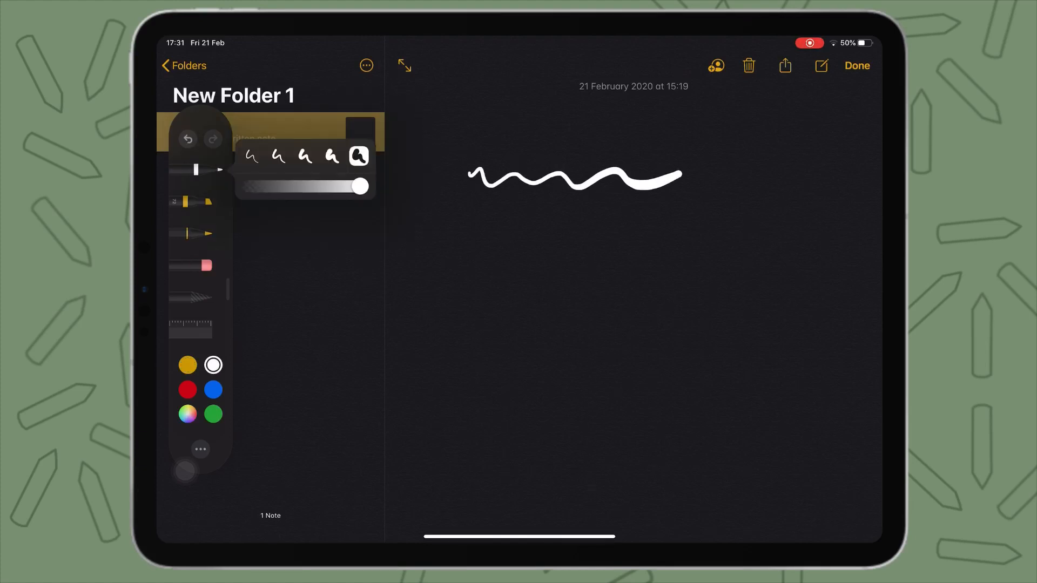
left_click(279, 156)
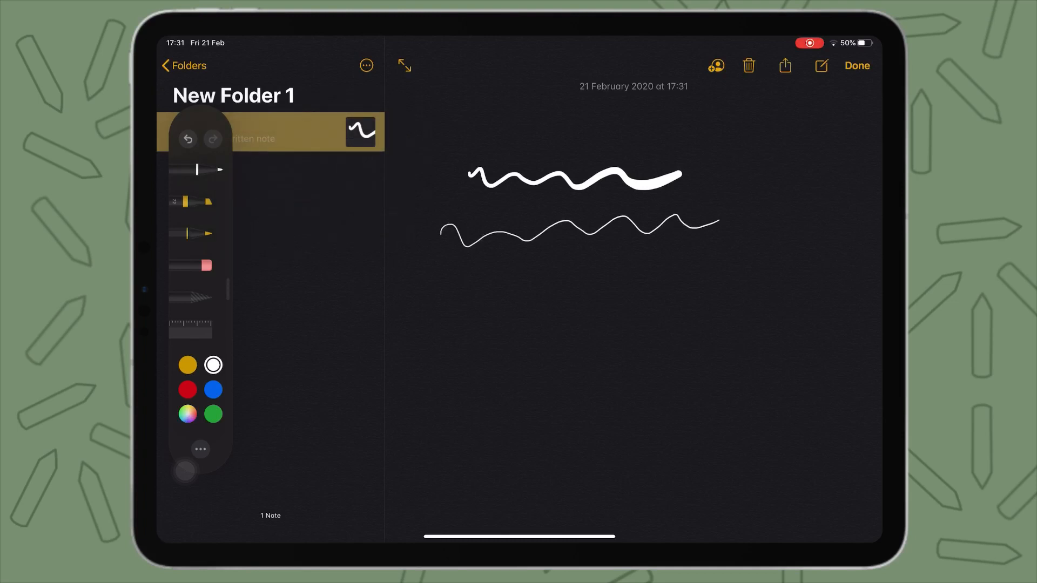
left_click(187, 364)
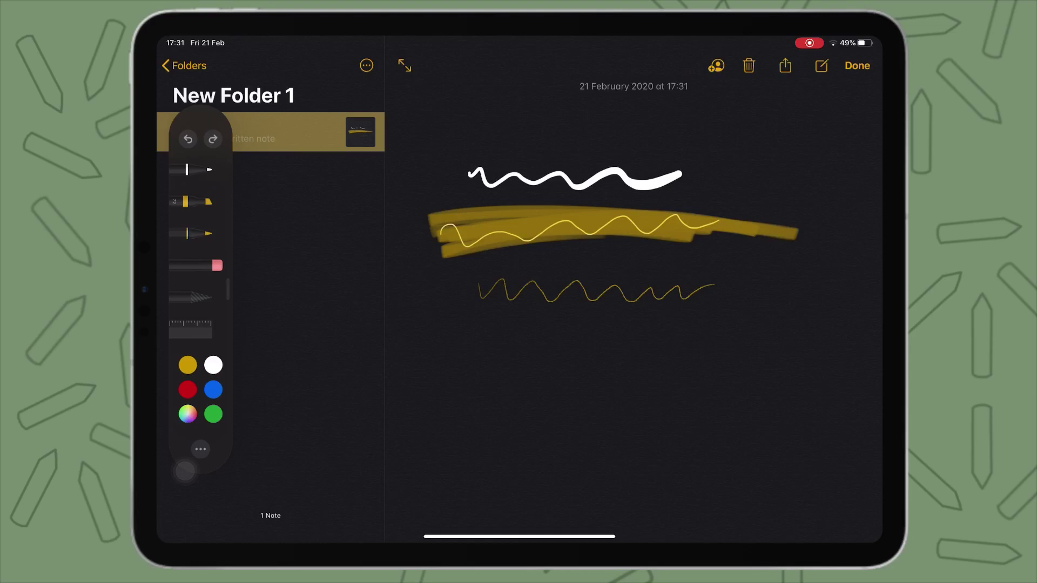
left_click(192, 265)
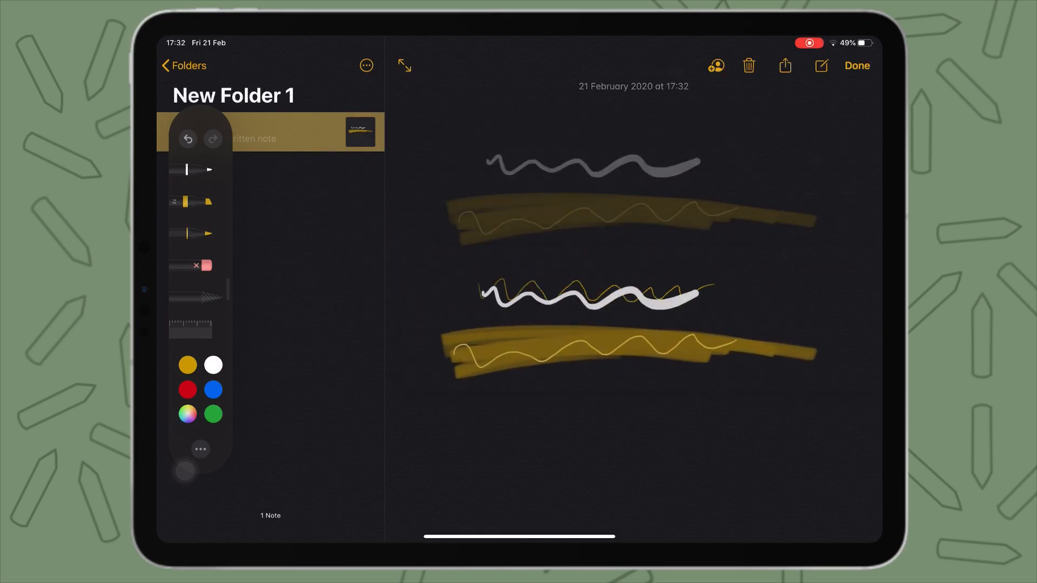
Draw ruler-guided straight white lines as crossed axes and a diagonal, then return to the Free Apps folder.
left_click(188, 140)
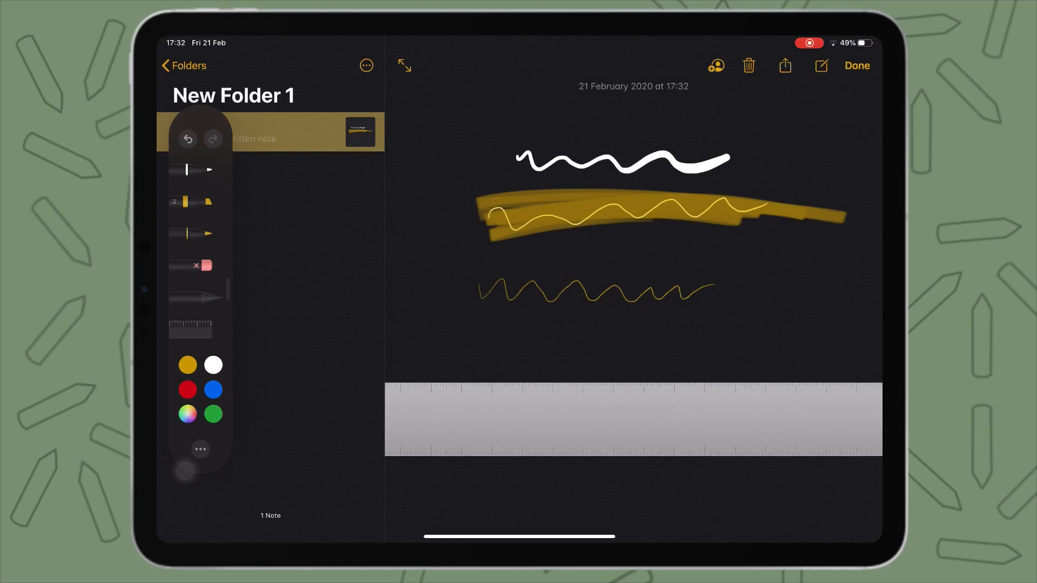
left_click(213, 363)
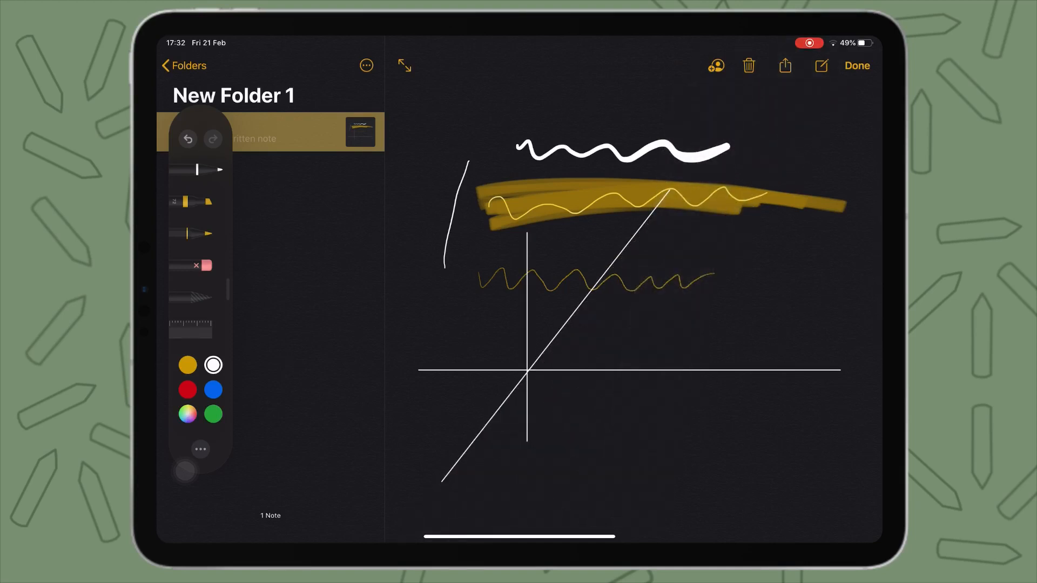
left_click(213, 365)
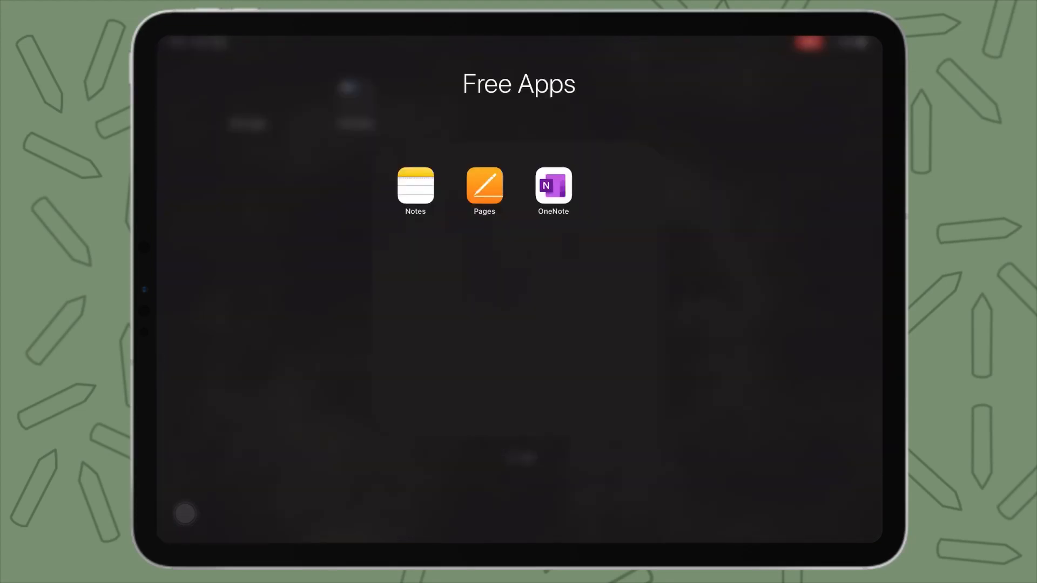
Create a new Blank document in Pages and add a drawing canvas to it.
left_click(484, 191)
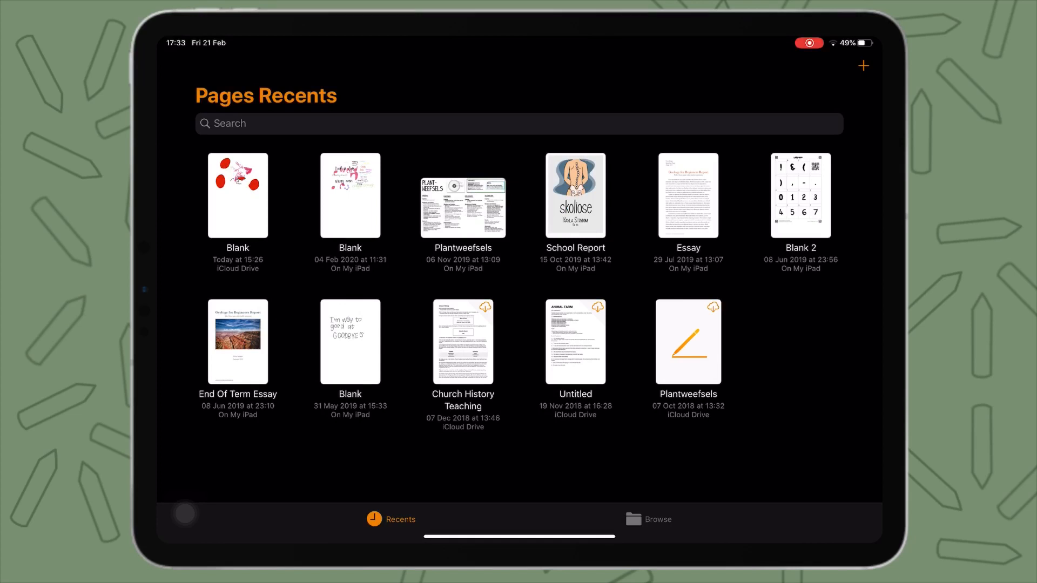
left_click(863, 66)
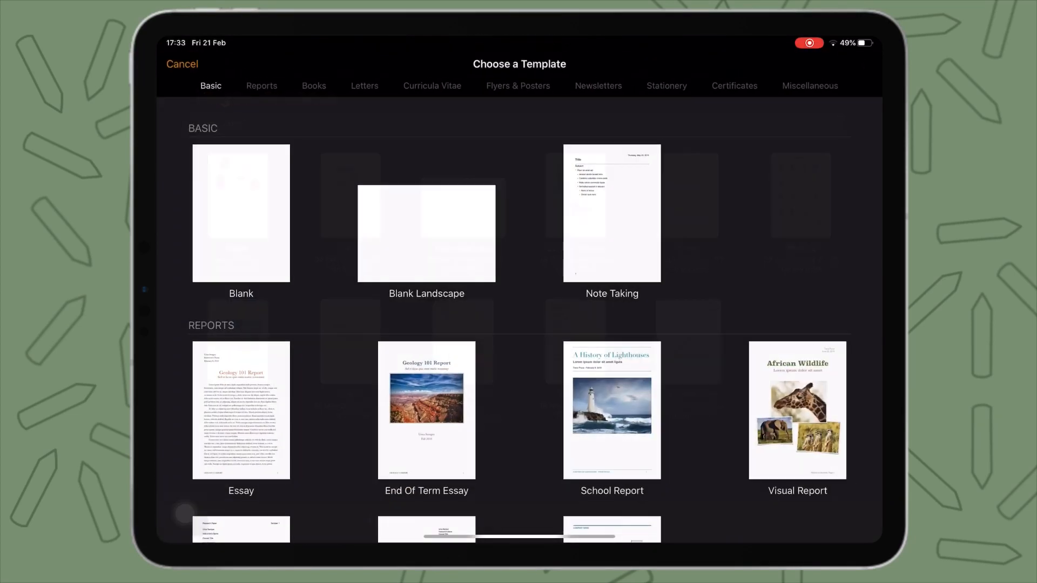
left_click(241, 213)
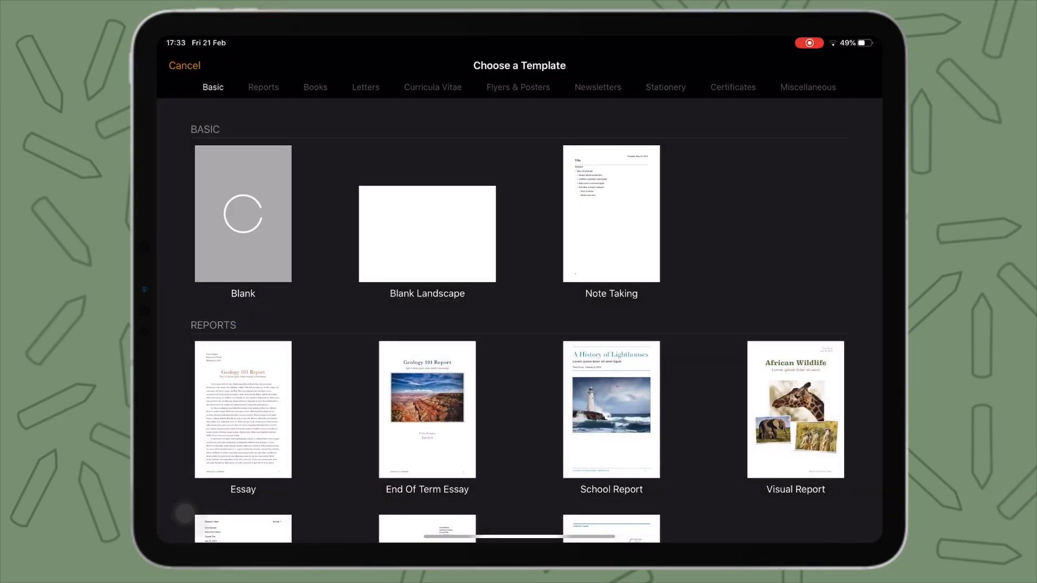
left_click(243, 213)
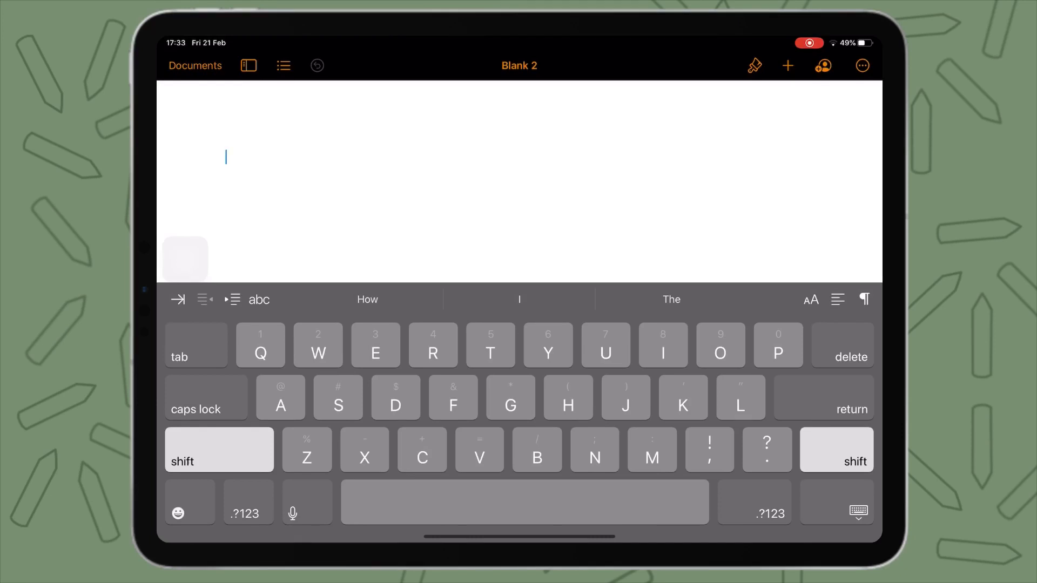
left_click(753, 66)
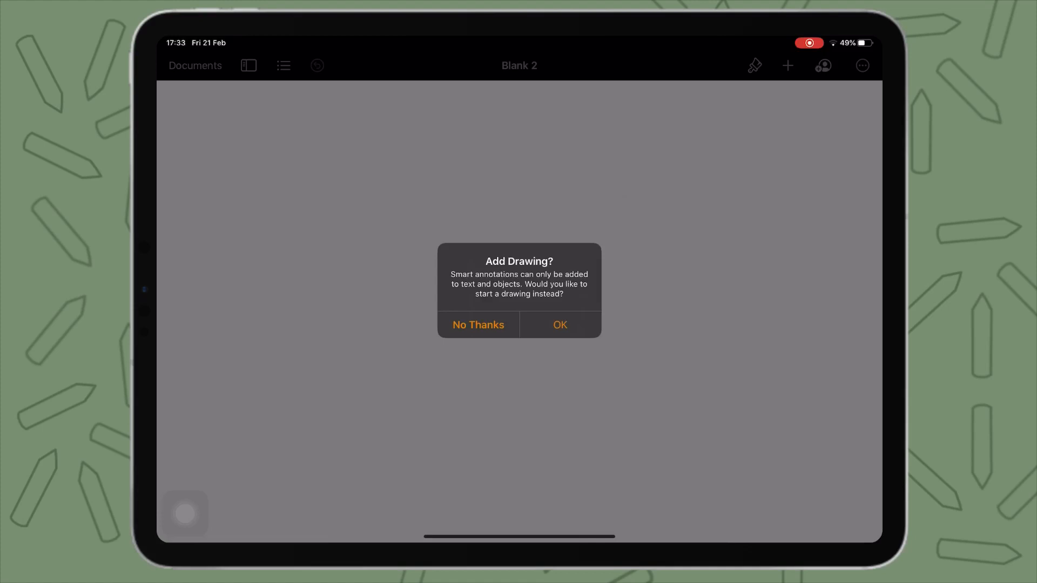
left_click(559, 325)
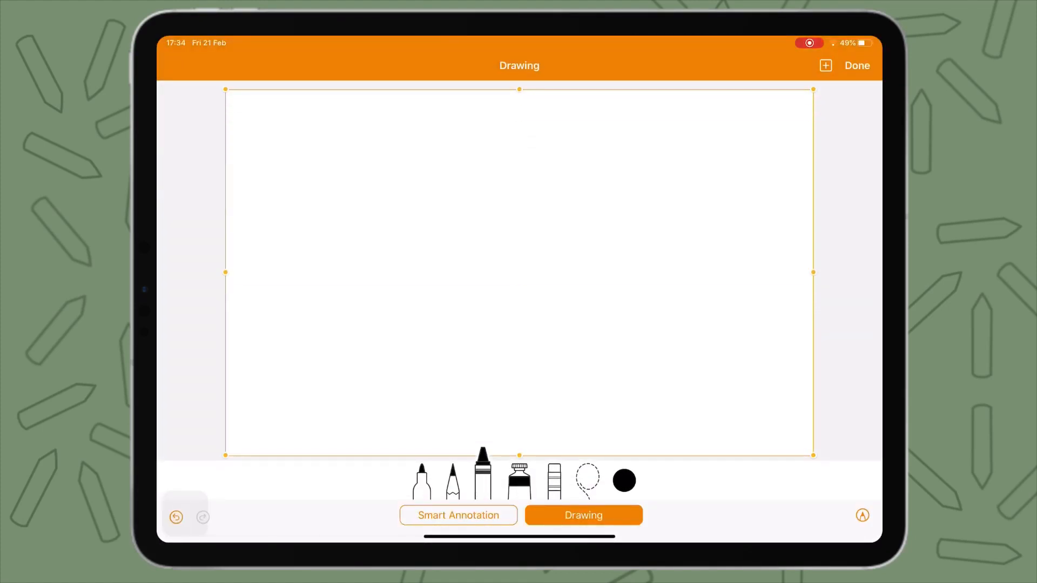
Try Smart Annotation twice, dismissing the 'nothing to annotate' notices each time.
left_click(458, 515)
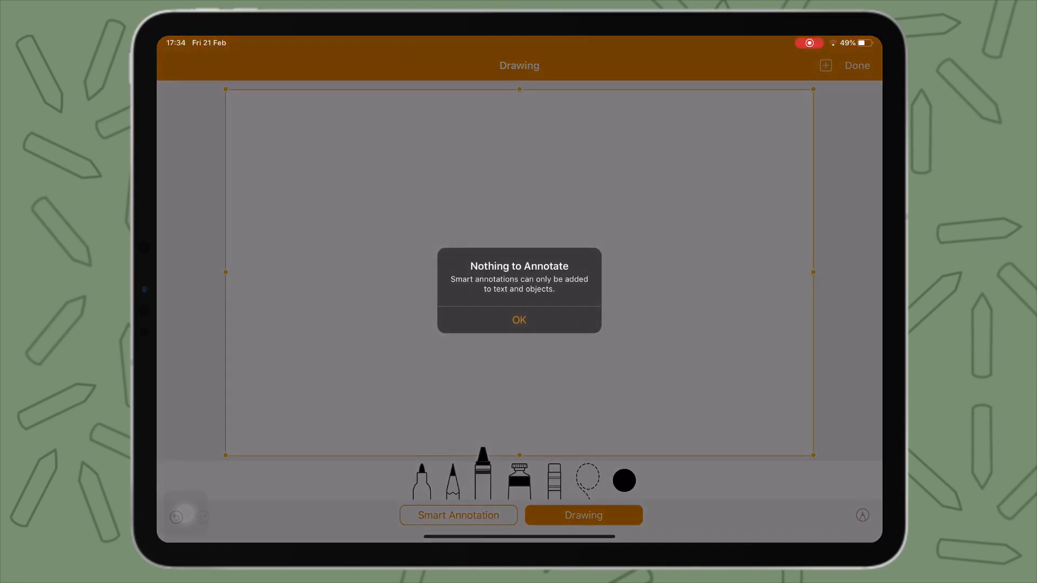
left_click(519, 320)
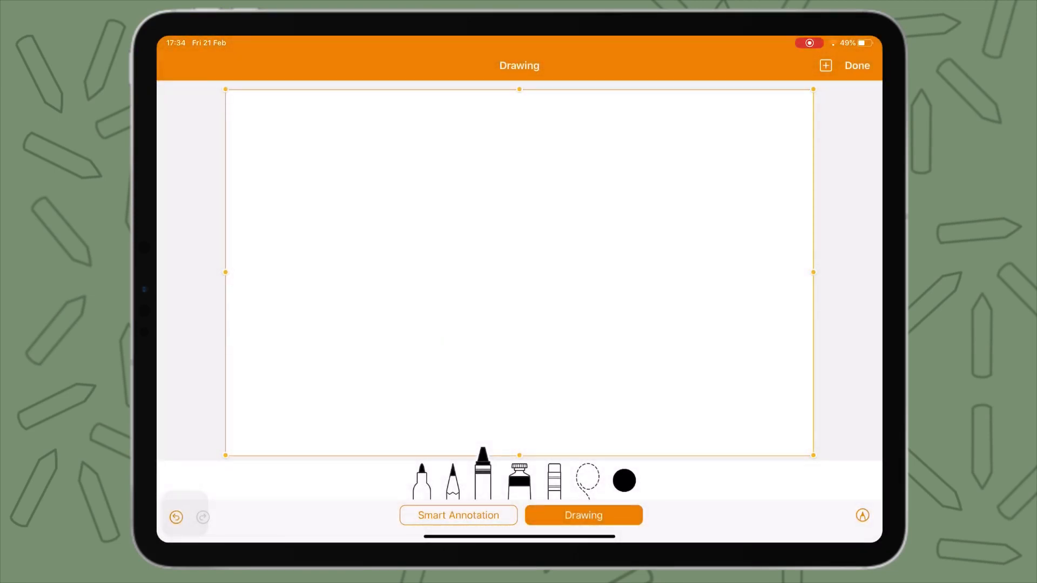
left_click(458, 515)
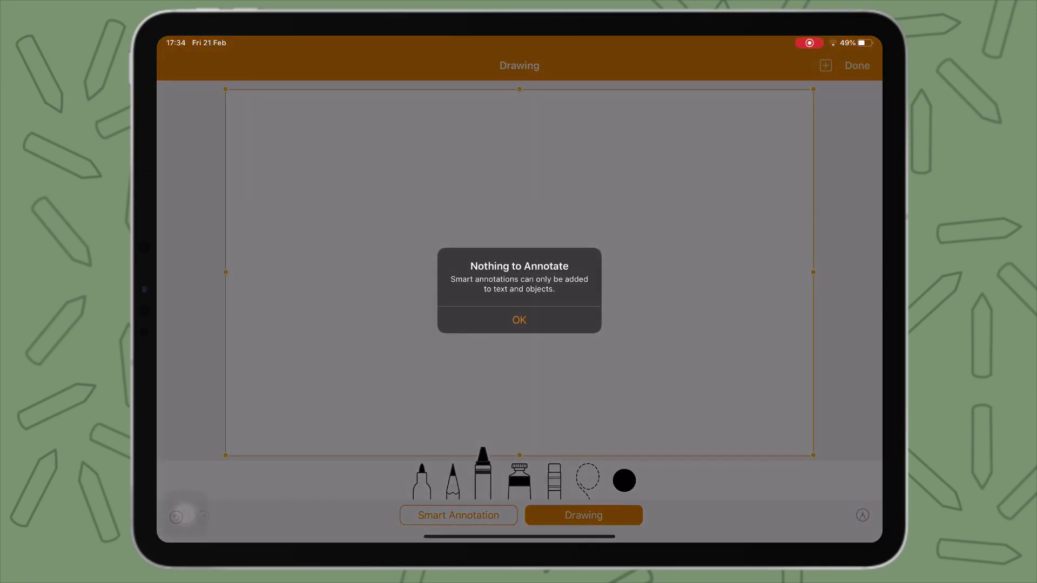
left_click(518, 319)
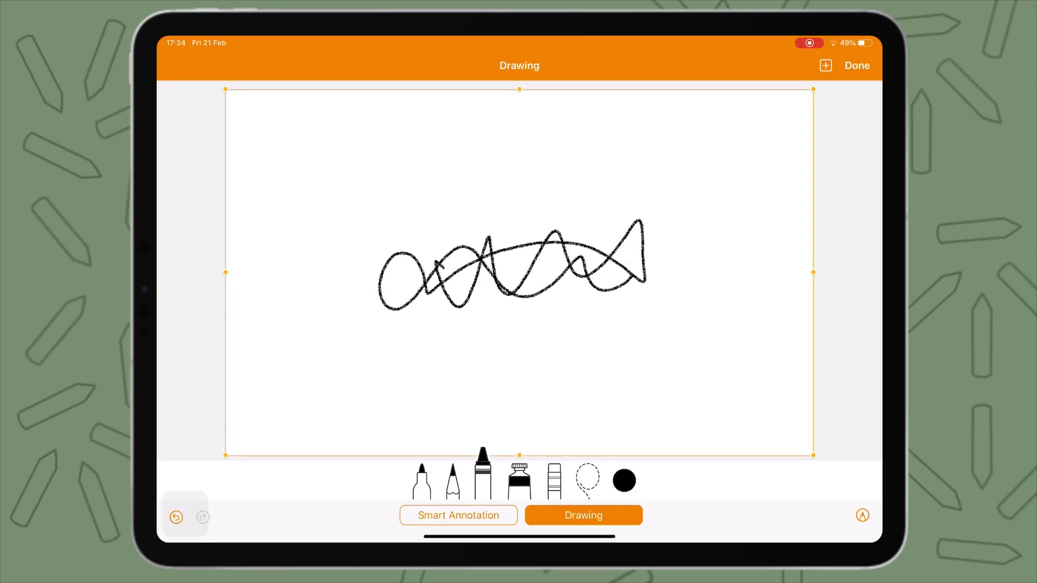
Draw red and black crayon zigzags, then paint four large red blobs with the broad brush.
left_click(175, 517)
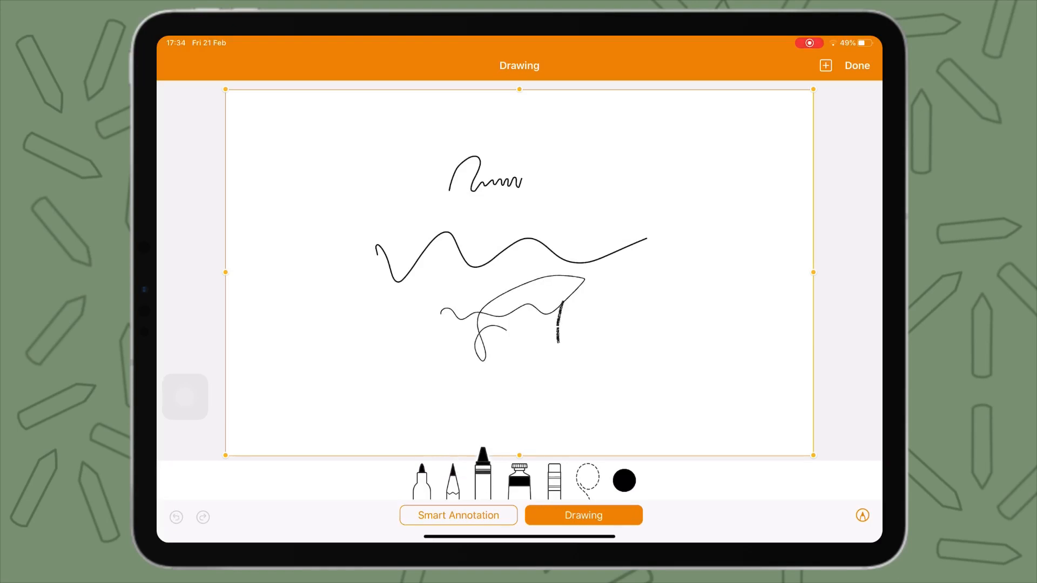
left_click(622, 481)
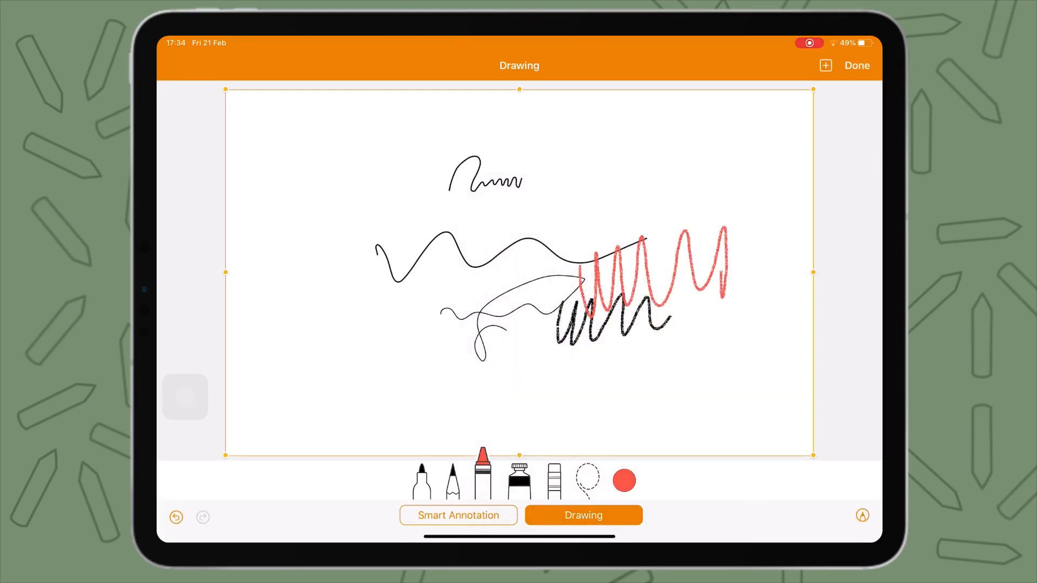
left_click(519, 480)
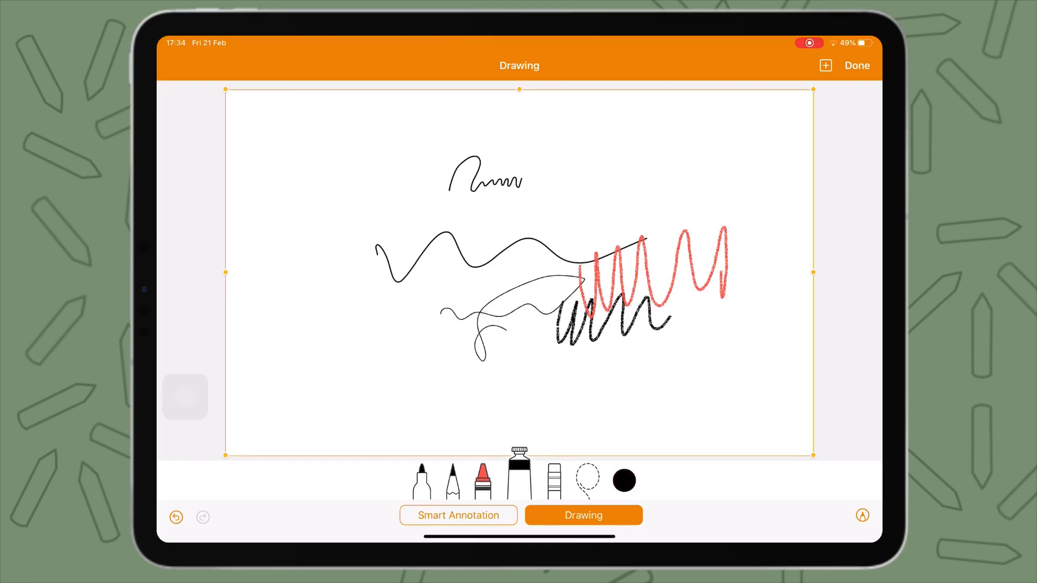
left_click(622, 479)
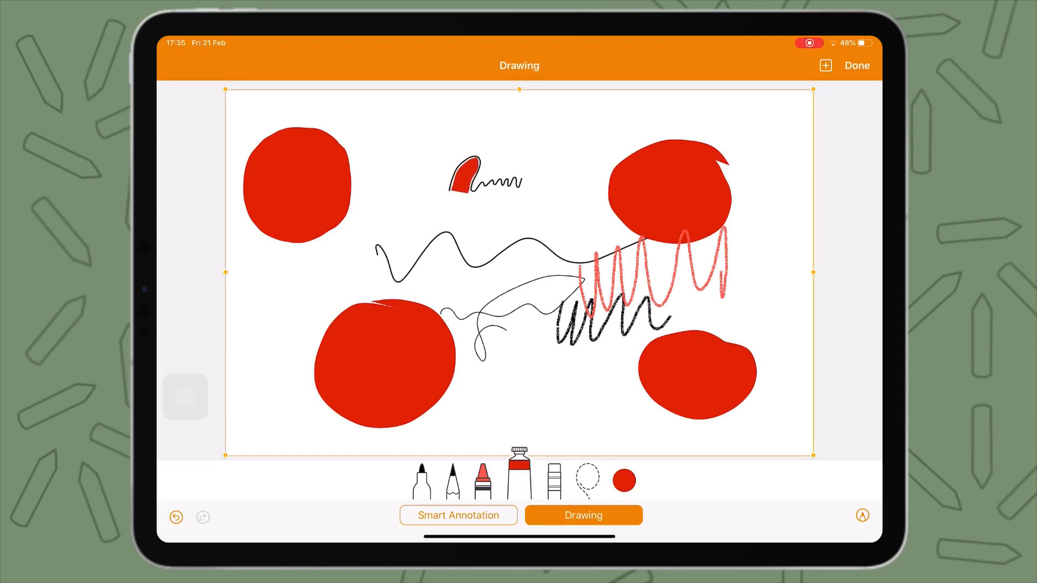
Lasso the lower-left red blob and thin line and drag them left, then return to Free Apps.
left_click(550, 480)
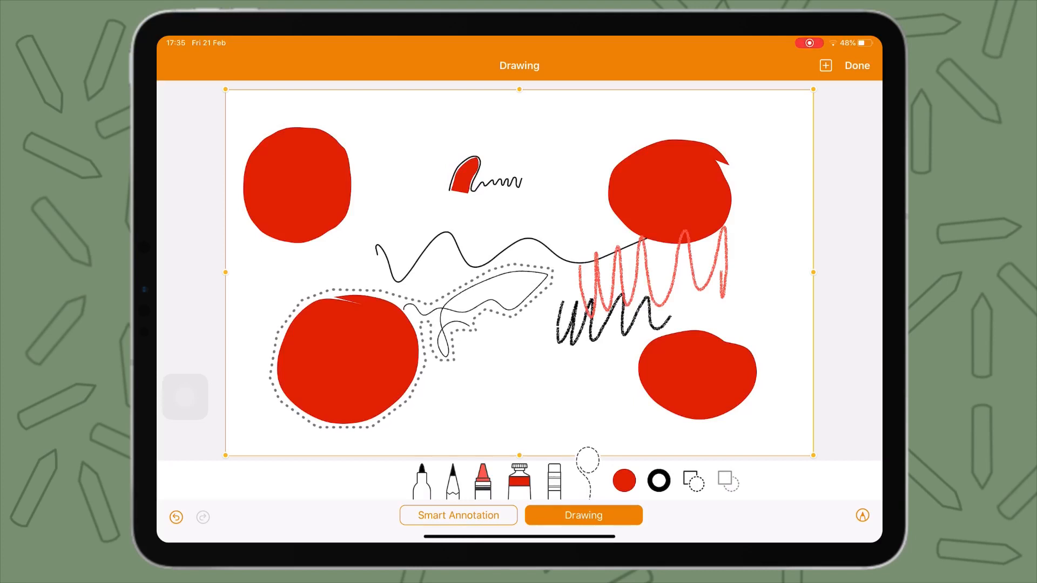
left_click(458, 515)
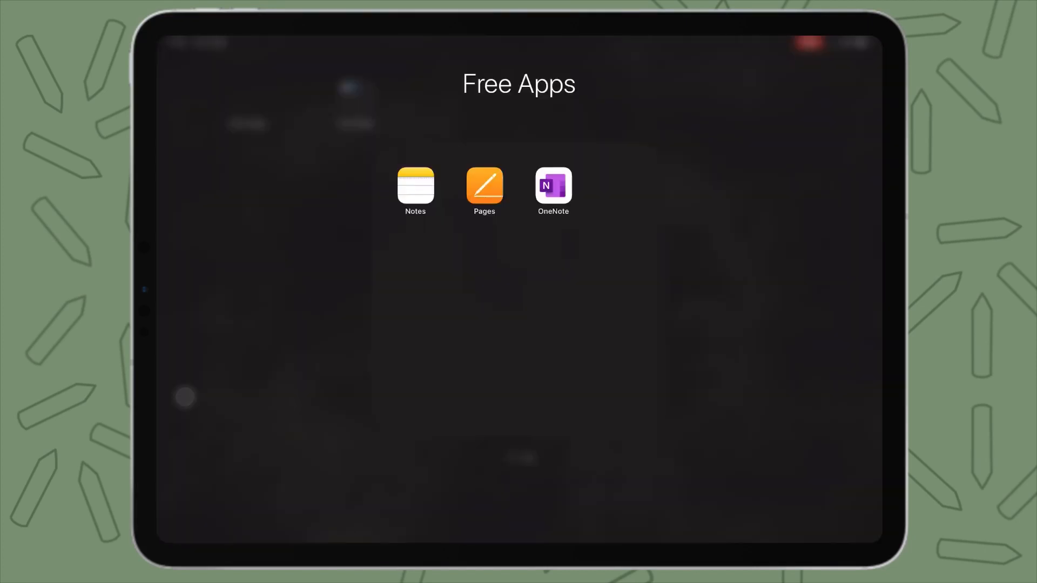
Launch OneNote, browse the notebook list and return to the Untitled Page with the Draw tab shown.
left_click(553, 187)
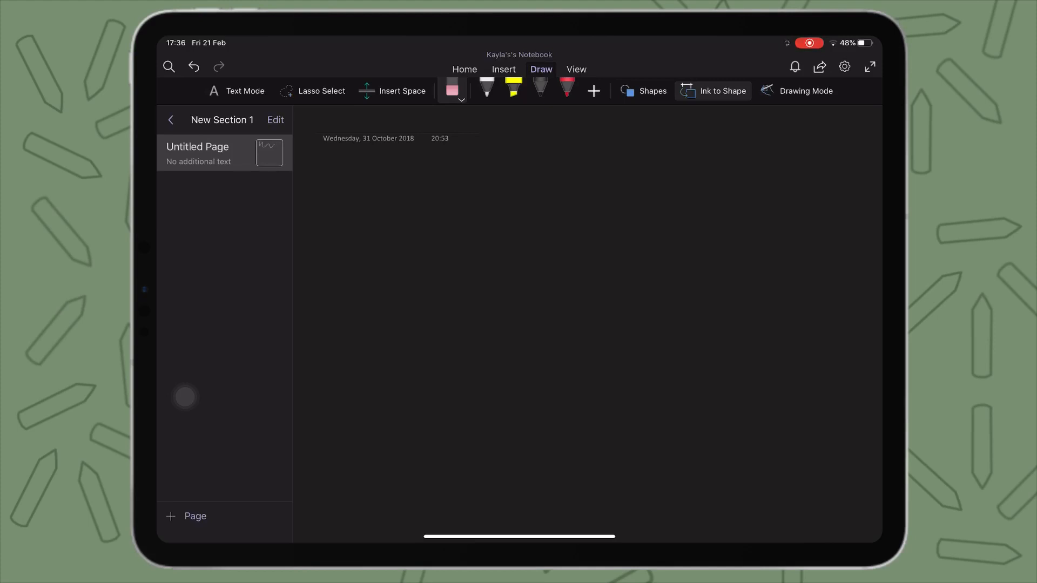
left_click(170, 120)
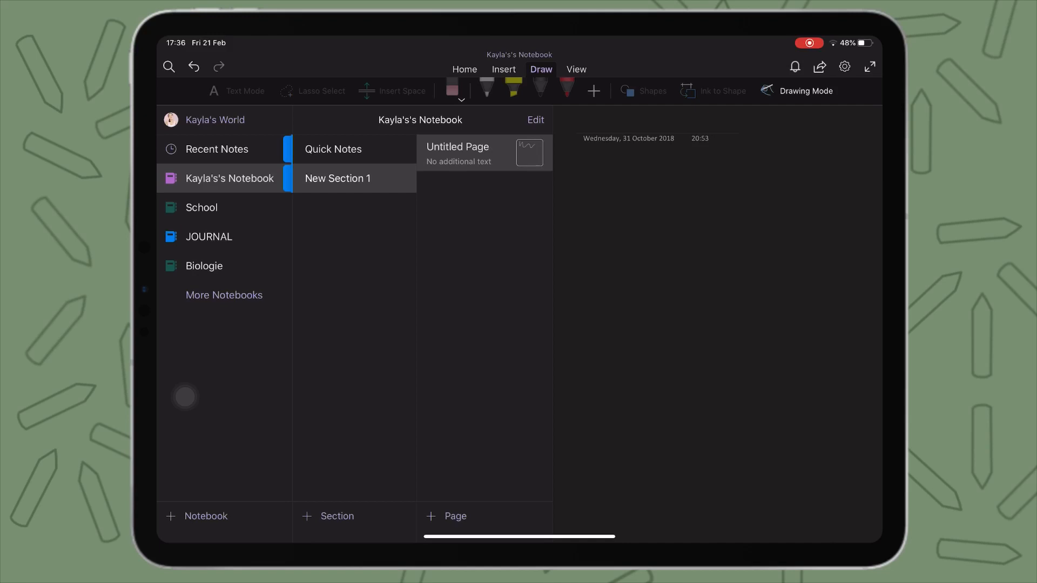
mouse_move(227, 161)
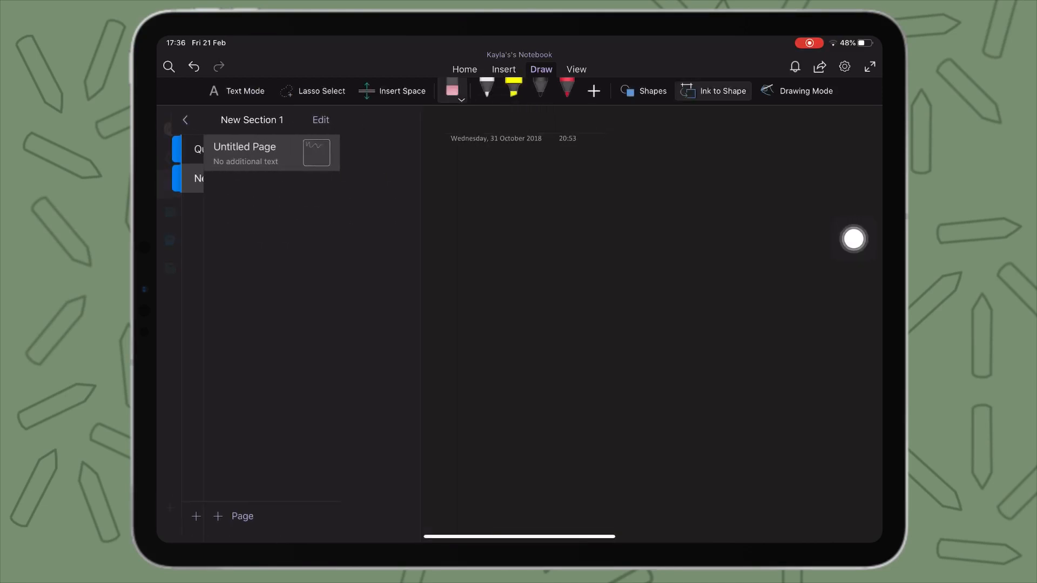
left_click(185, 120)
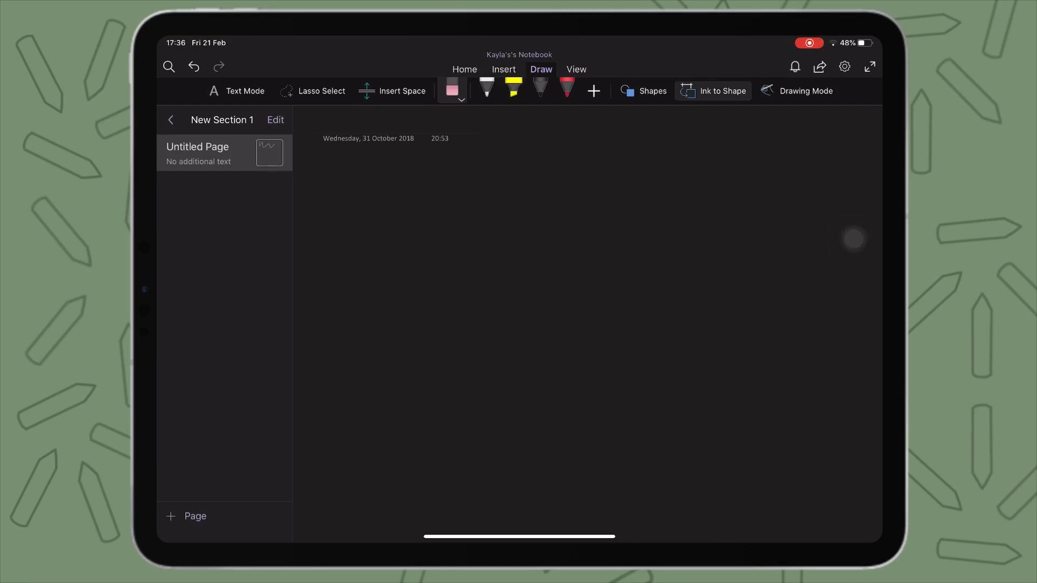
left_click(464, 69)
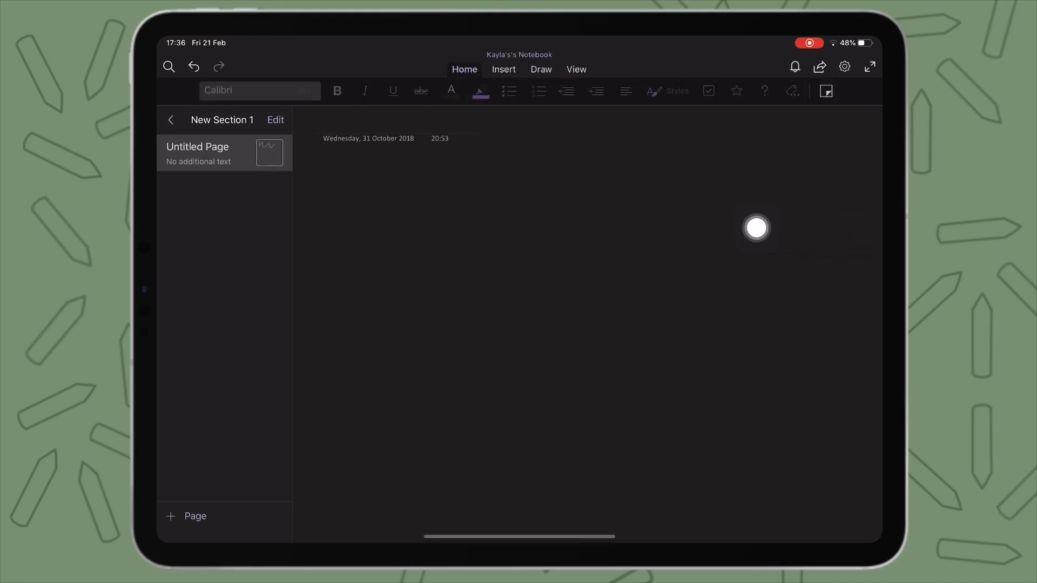
mouse_move(853, 221)
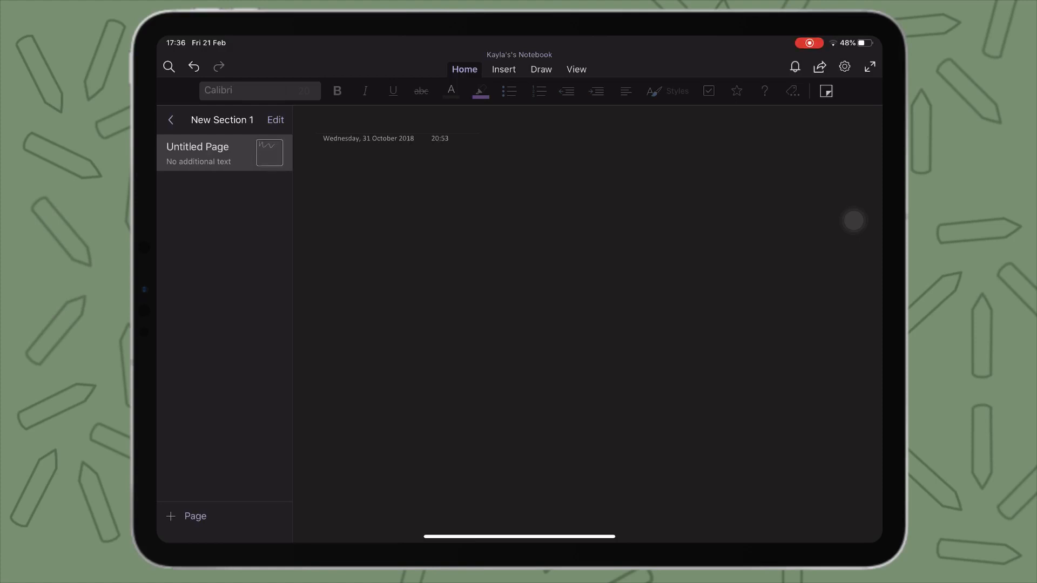
left_click(540, 70)
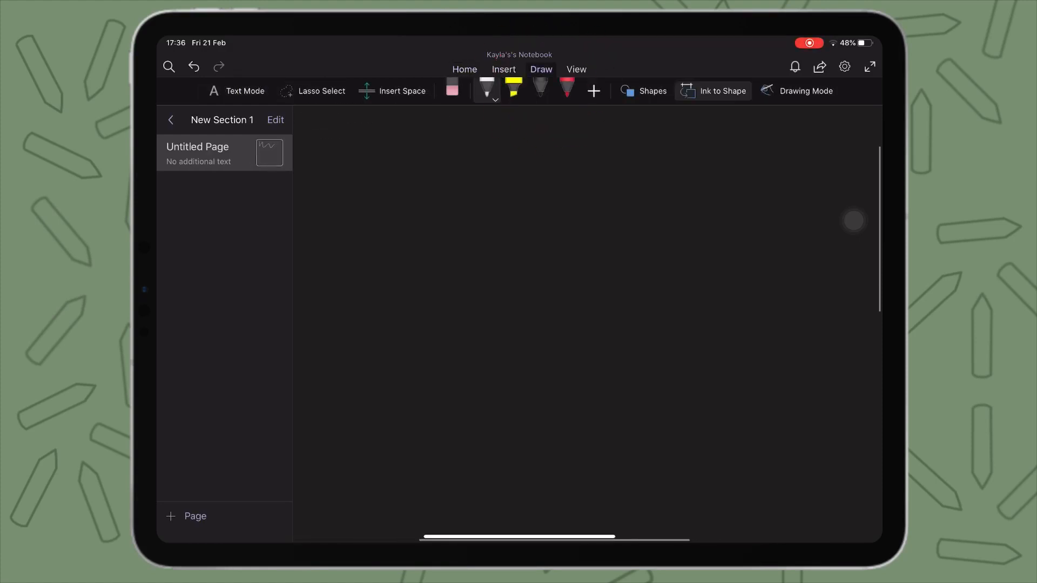
Draw white and red pen waves, add a teal highlighter and mark with yellow and teal, then go home.
left_click(420, 187)
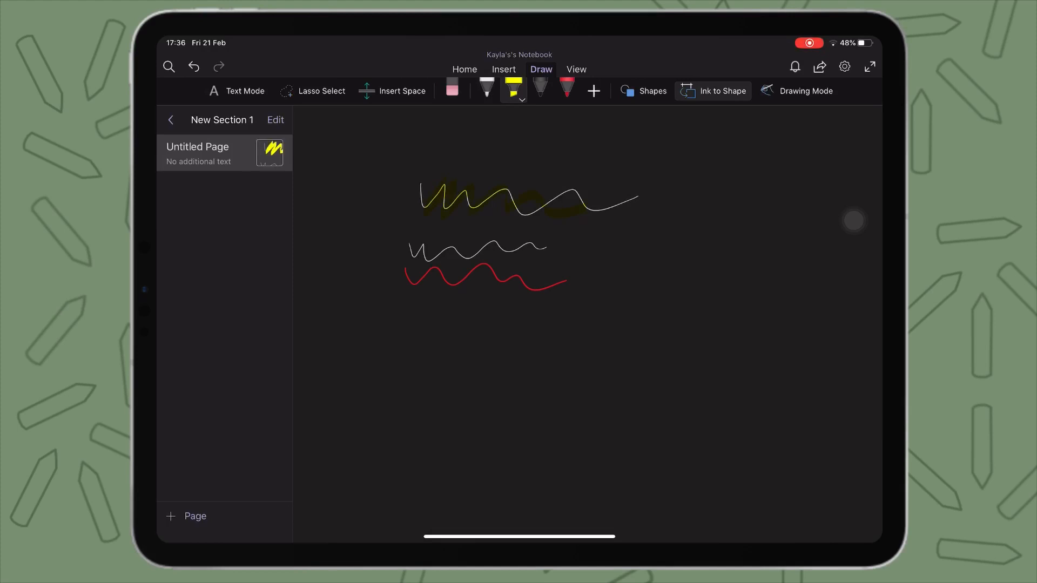
left_click(592, 90)
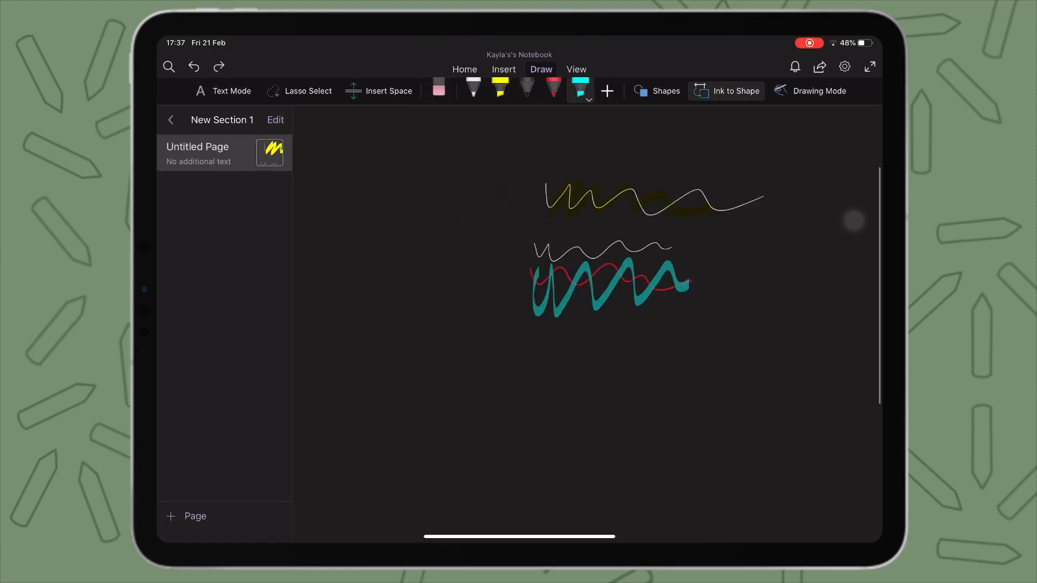
left_click(193, 66)
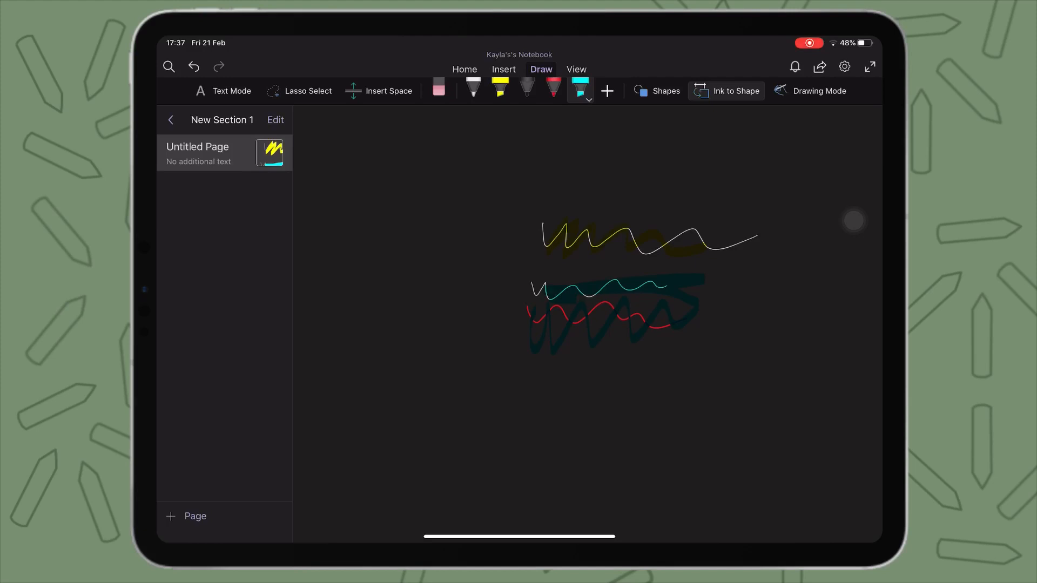
scroll("left", 3)
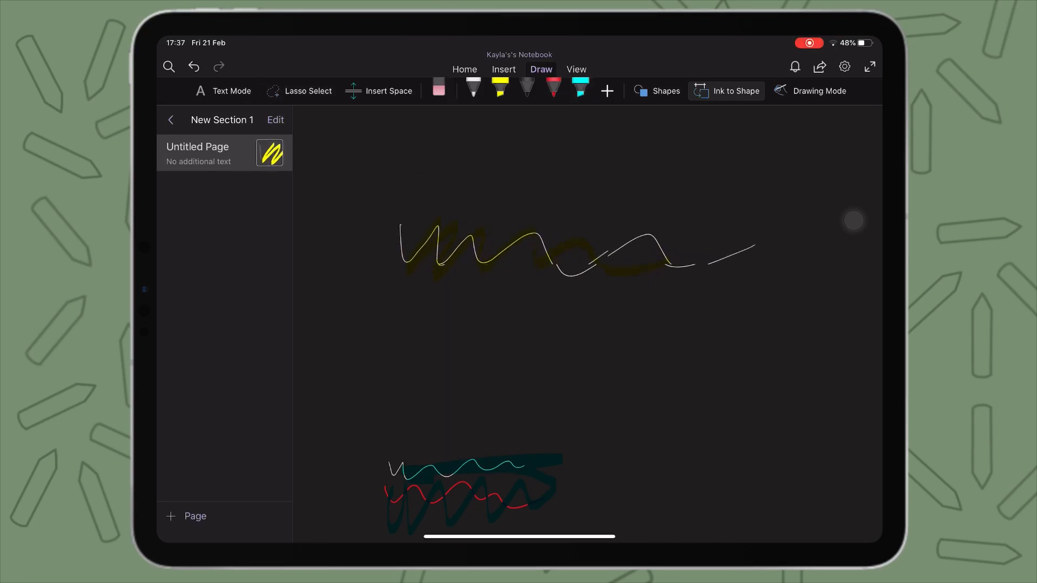
left_click(307, 91)
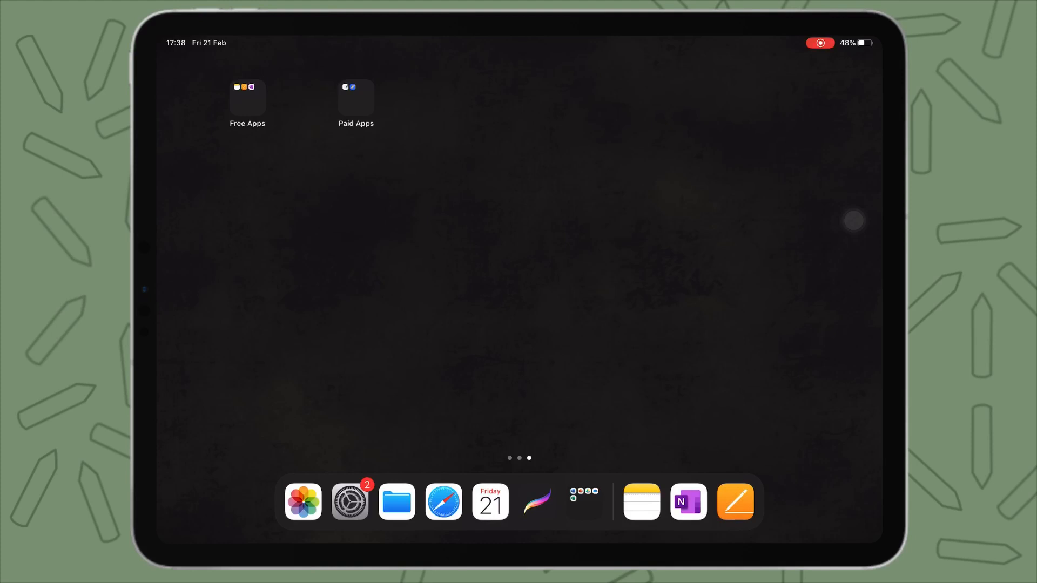
Launch GoodNotes 5 and open the Bullet Journal notebook's blank dotted spread.
left_click(736, 502)
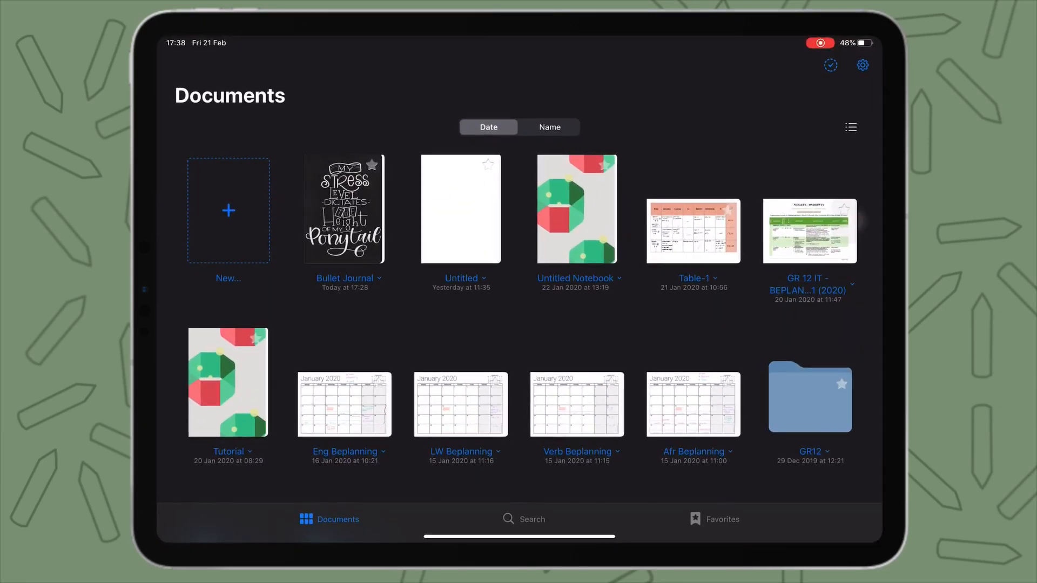
left_click(343, 209)
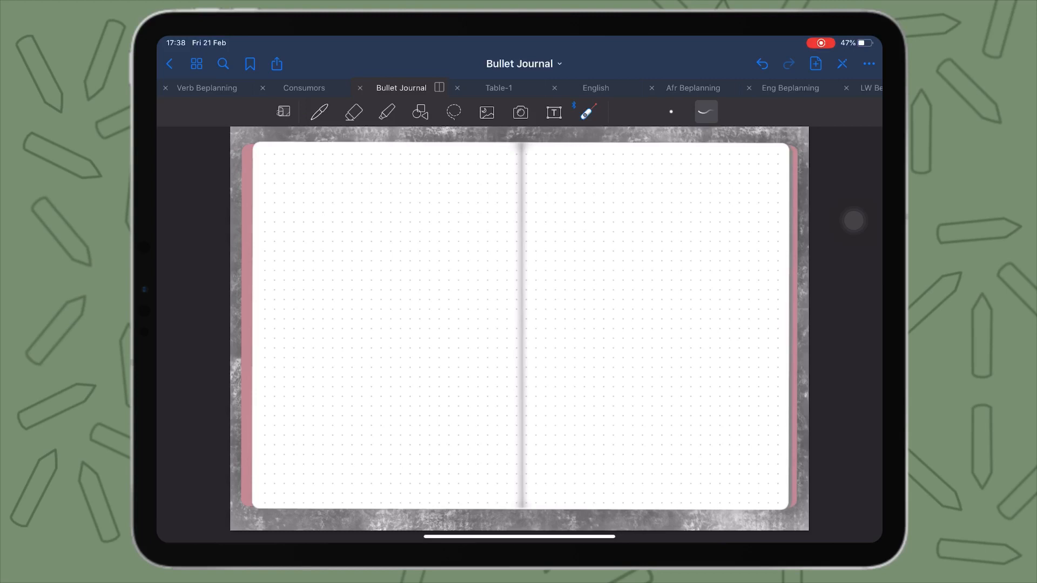
Draw black pen lines, yellow and purple highlighter strokes and three pink rectangles on the spread.
left_click(318, 111)
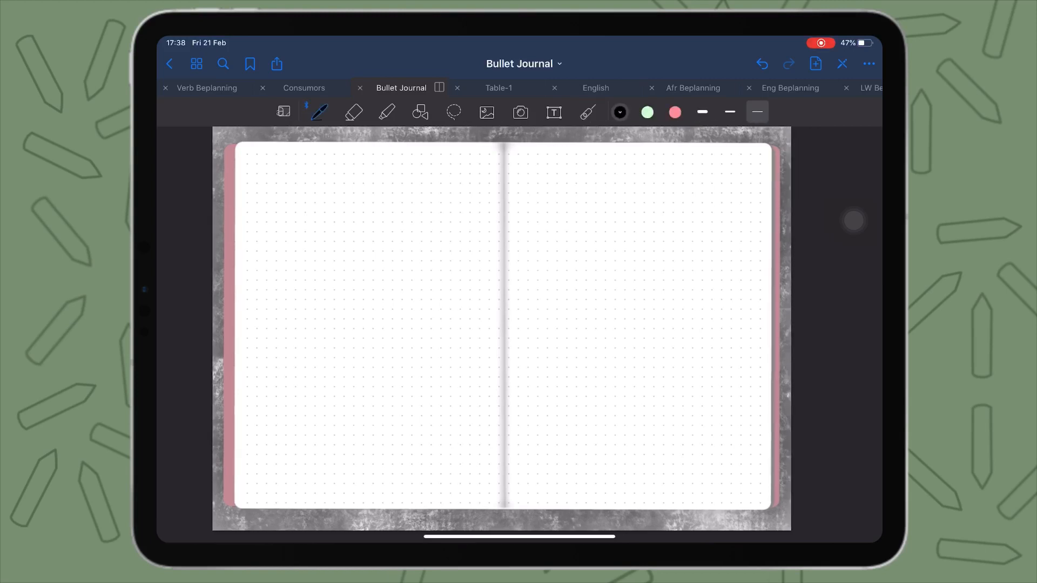
left_click(318, 111)
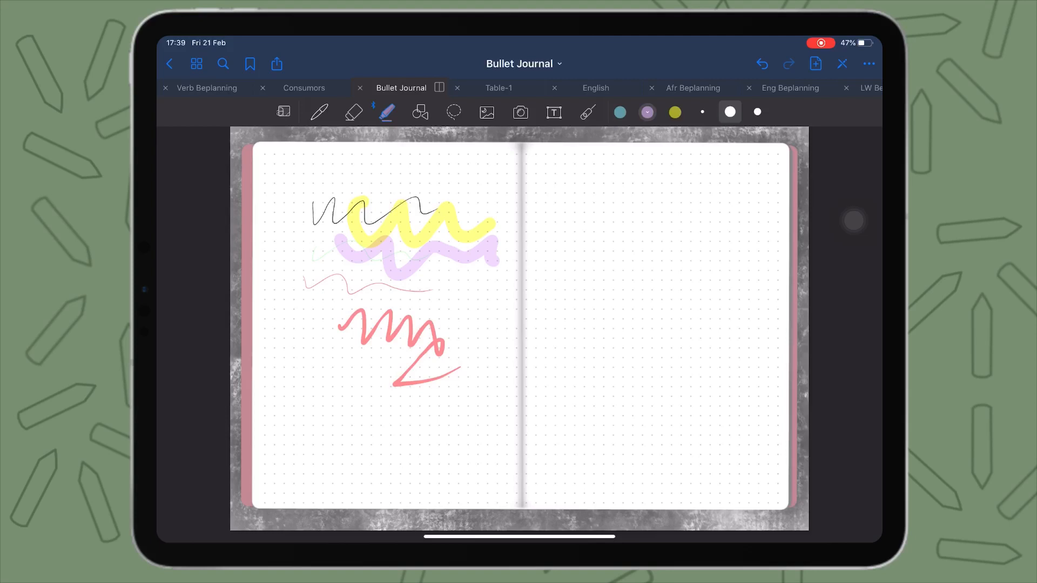
left_click(386, 111)
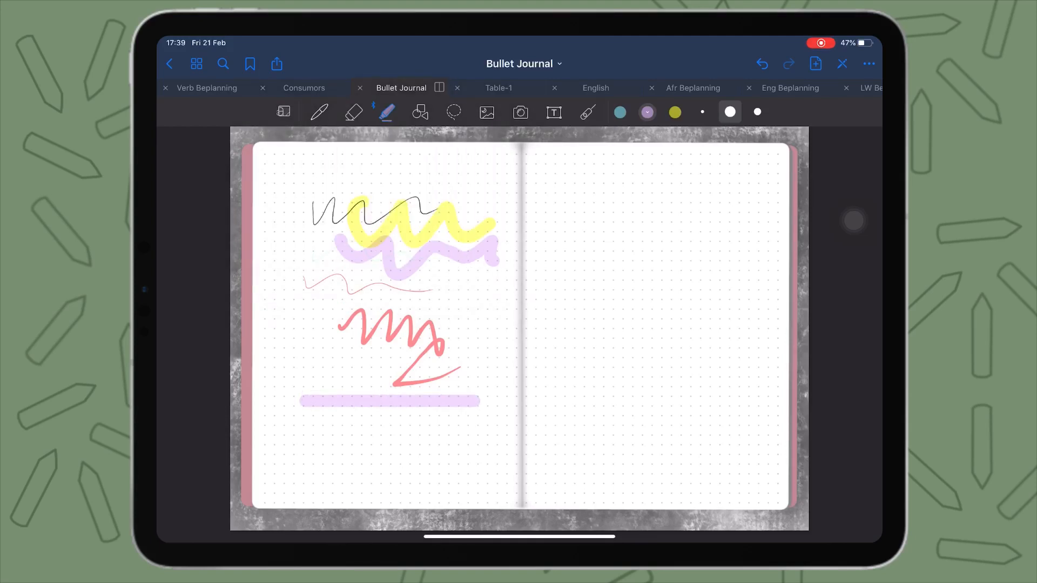
left_click(352, 112)
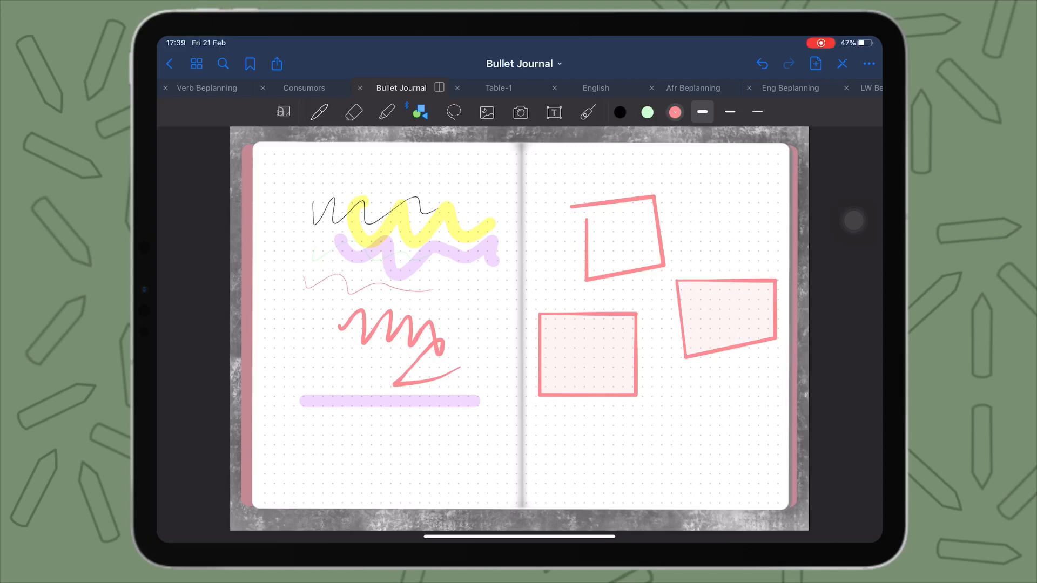
left_click(452, 111)
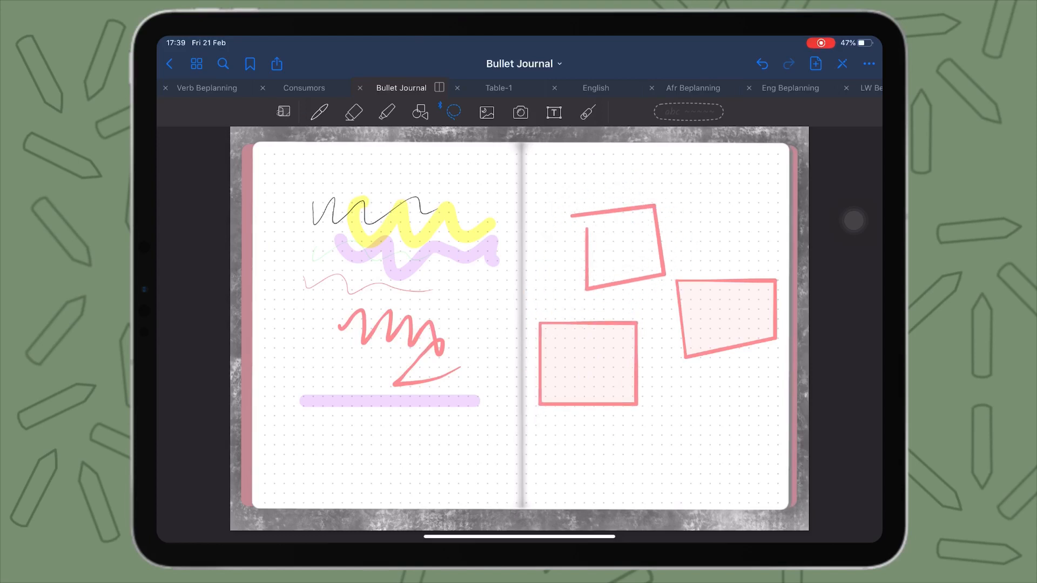
Exit the Bullet Journal notebook in GoodNotes 5 to the Paid Apps folder.
left_click(487, 111)
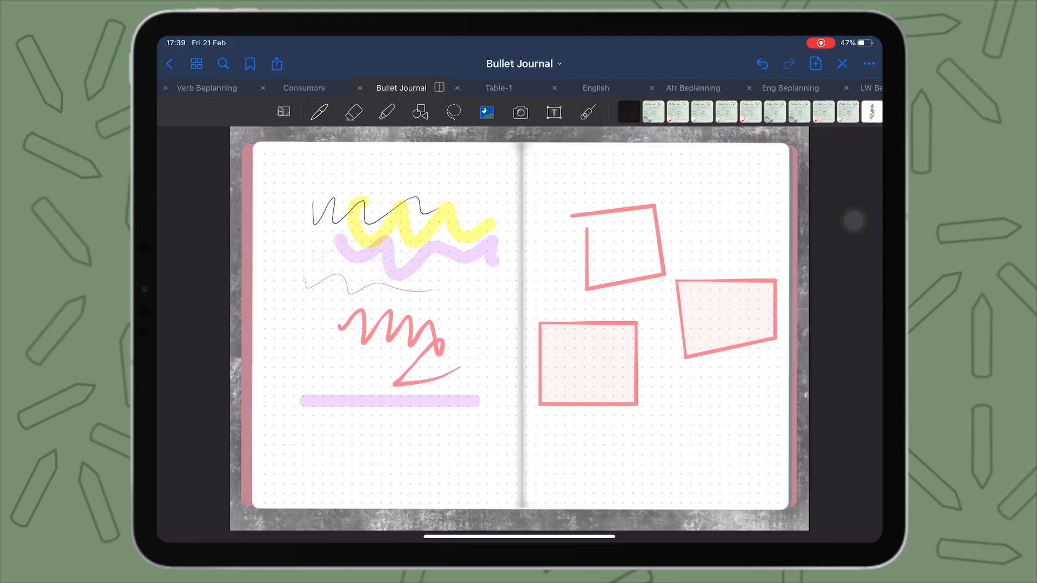
left_click(553, 112)
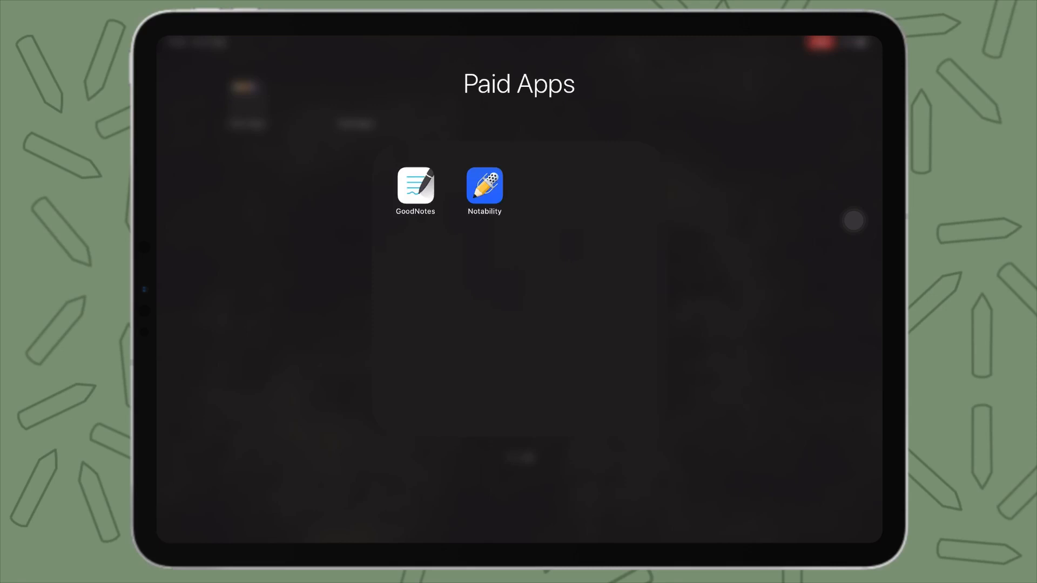
Launch Notability from the Paid Apps folder and start a new blank note.
left_click(484, 186)
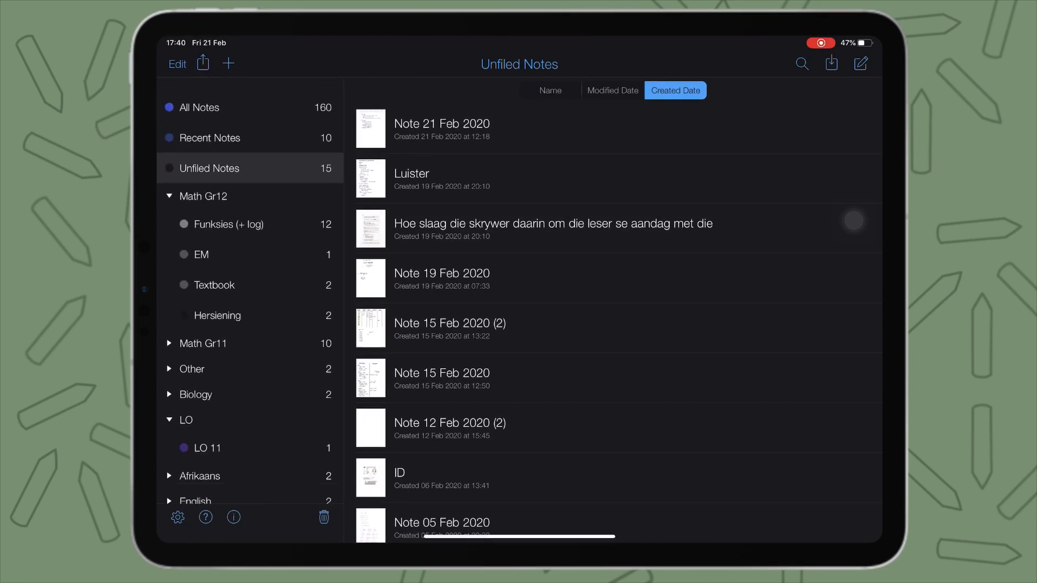
left_click(213, 137)
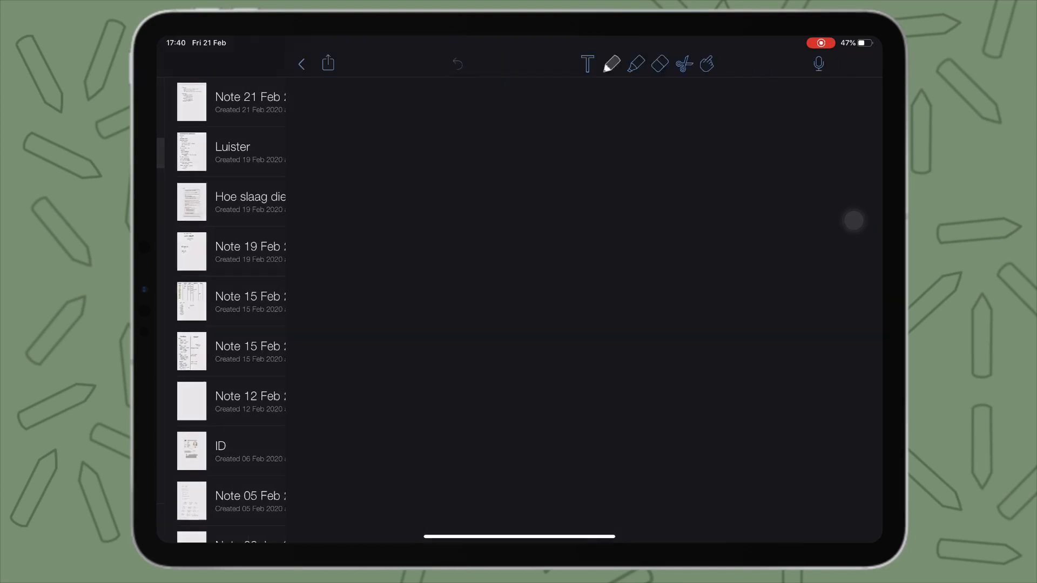
left_click(249, 103)
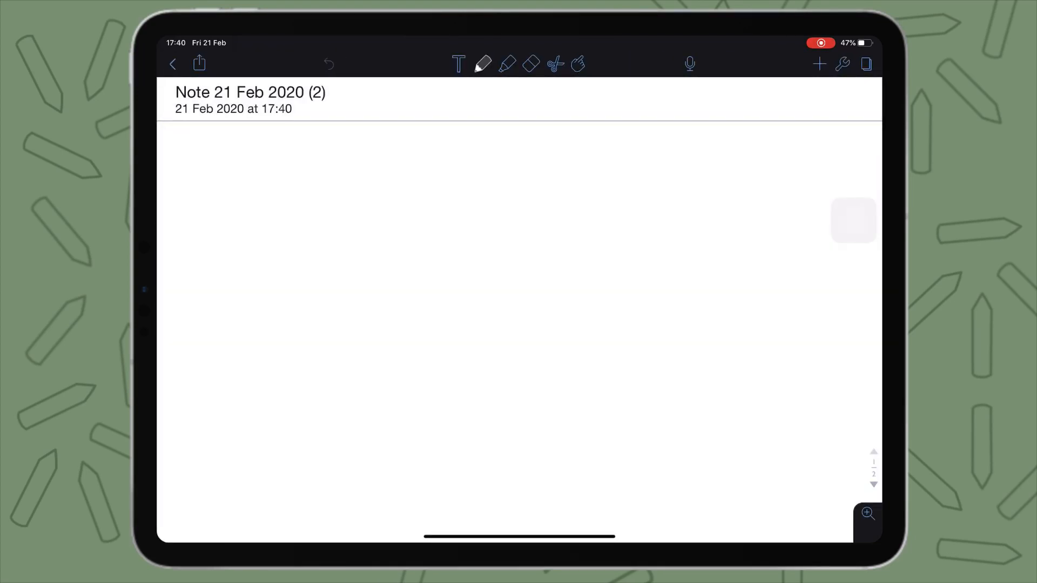
Choose the black pen and draw two wavy test strokes on the note.
left_click(483, 64)
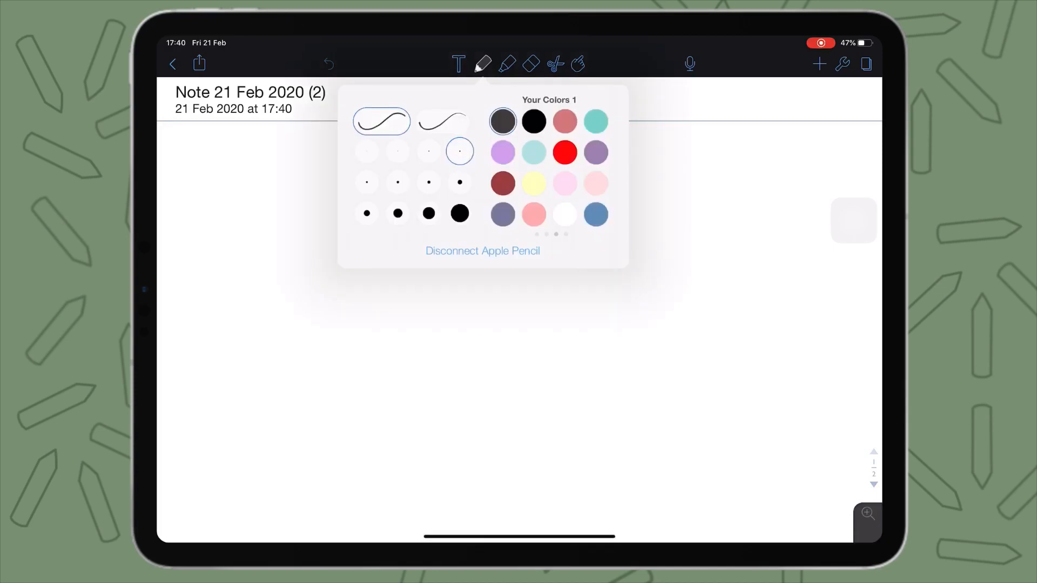
scroll("left", 3)
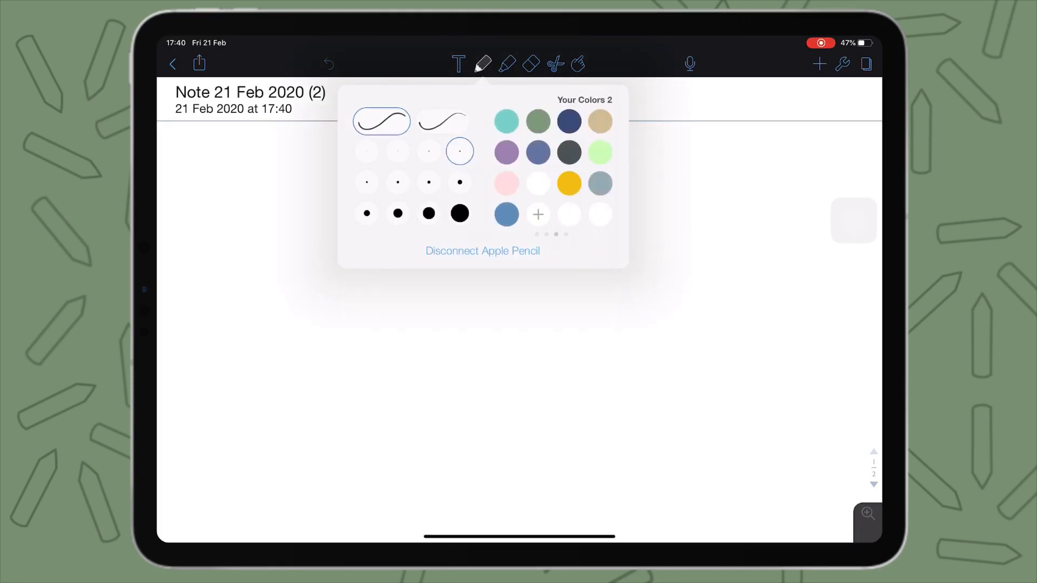
scroll("left", 3)
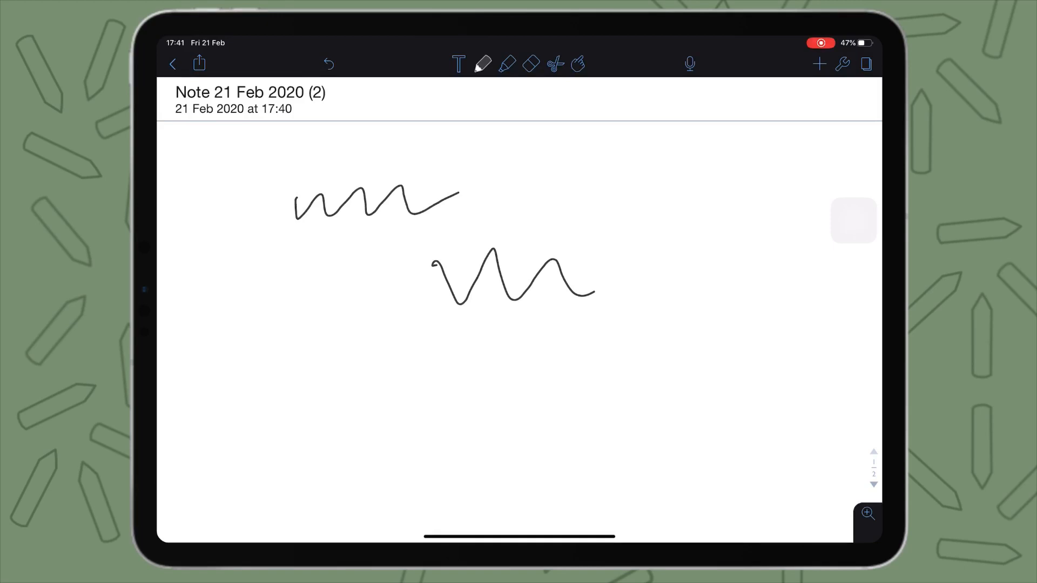
Highlight both squiggles orange, then erase the highlight from the lower one.
left_click(506, 64)
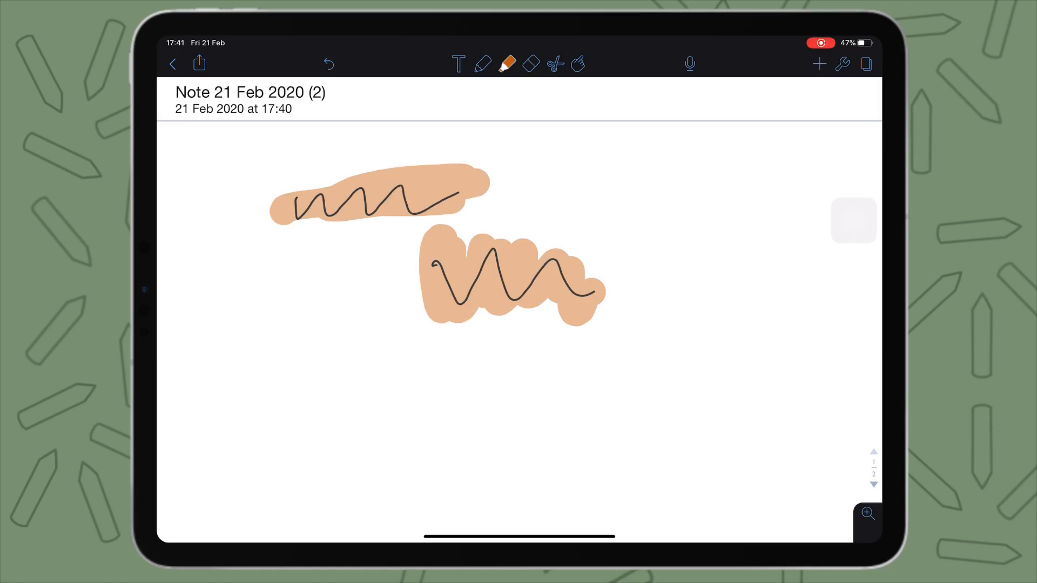
left_click(530, 63)
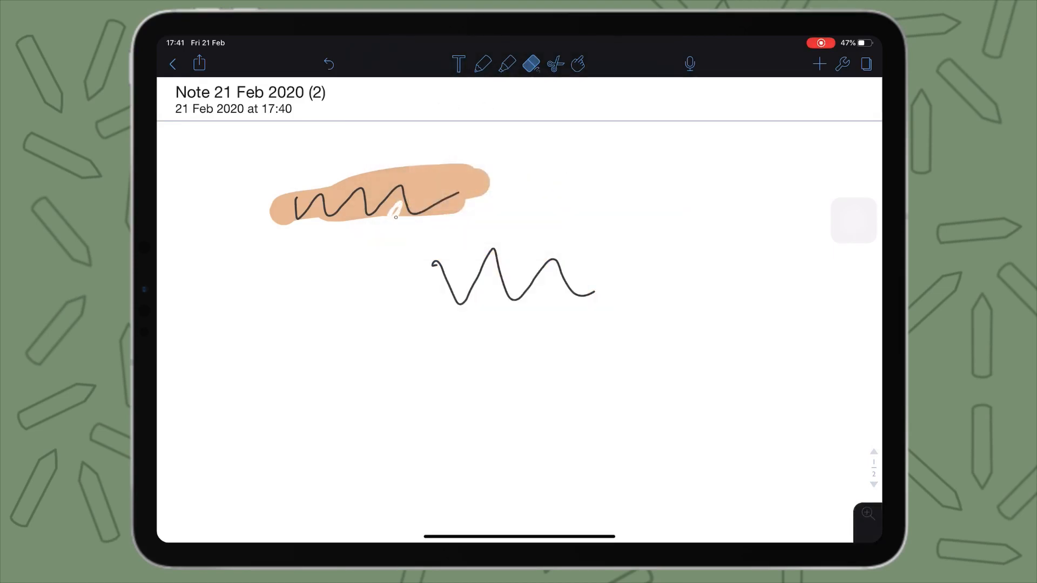
left_click(529, 64)
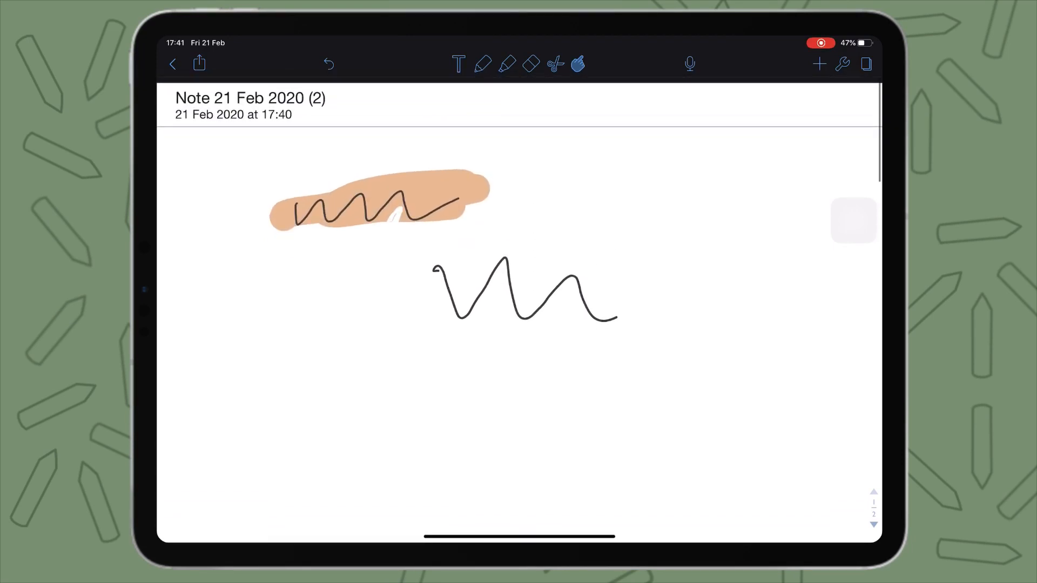
Record audio while drawing a third wavy pen stroke, then stop recording.
scroll("up", 3)
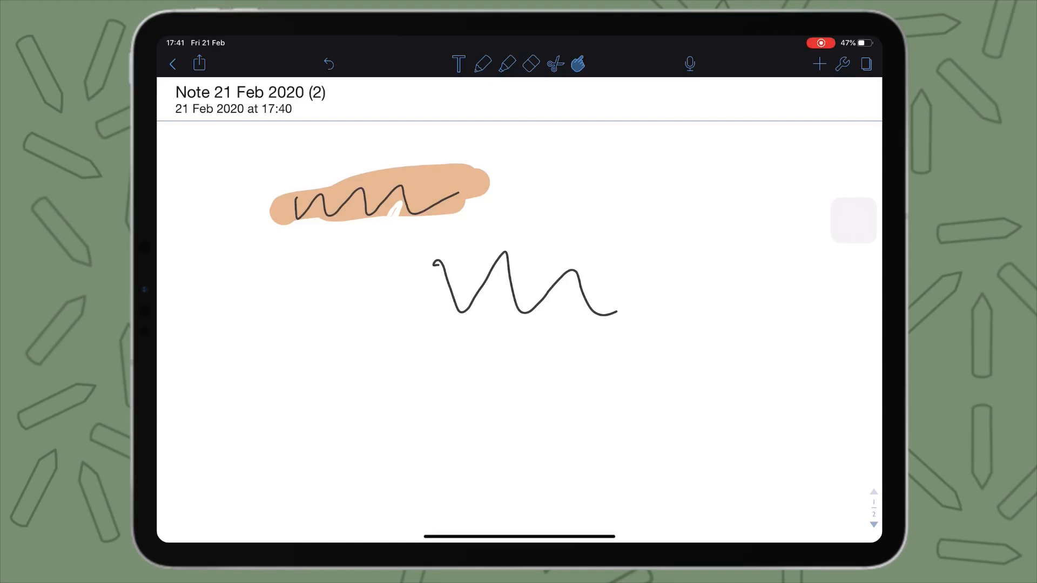
left_click(689, 64)
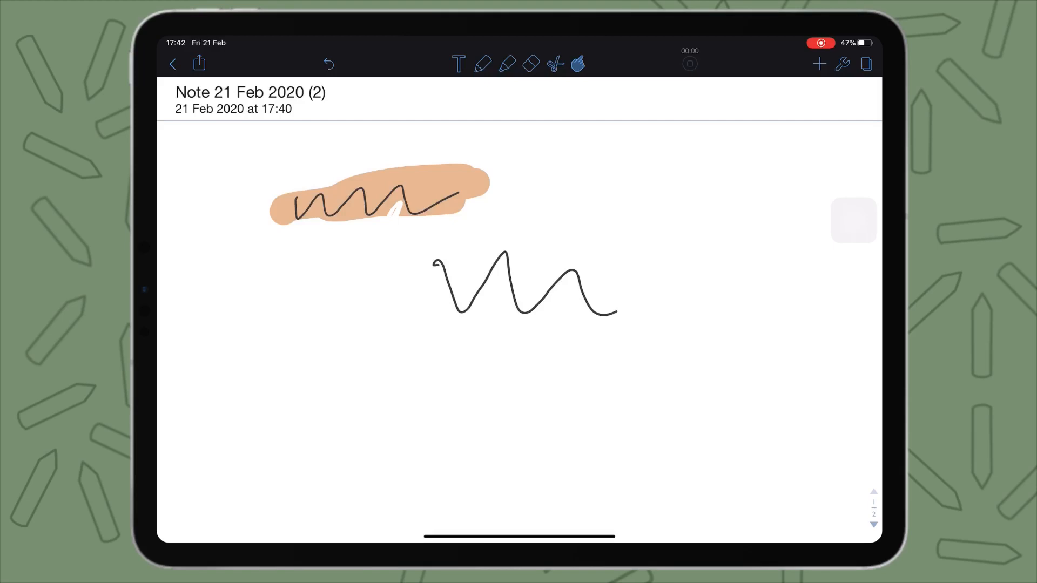
left_click(688, 62)
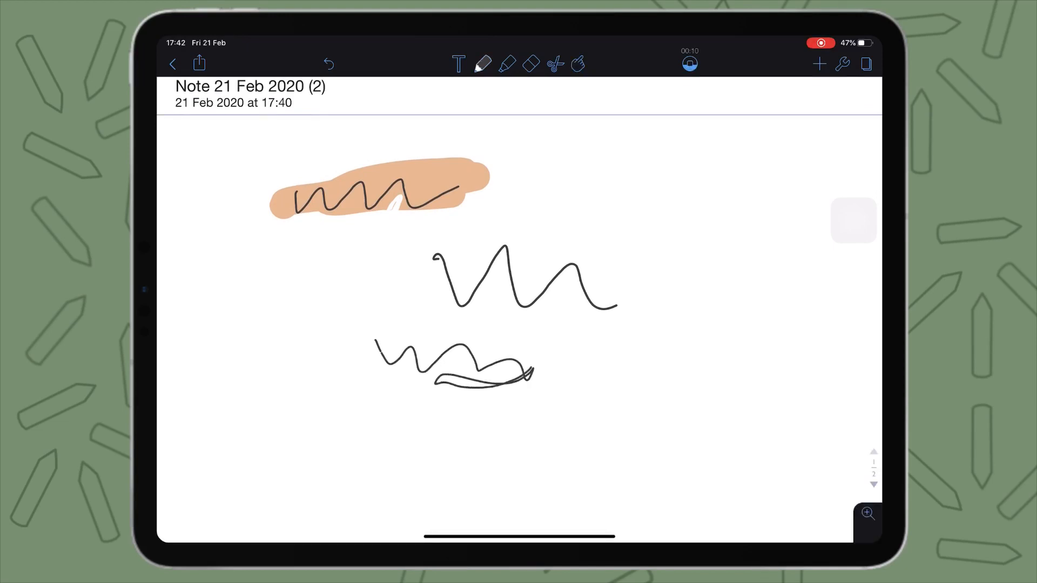
left_click(689, 63)
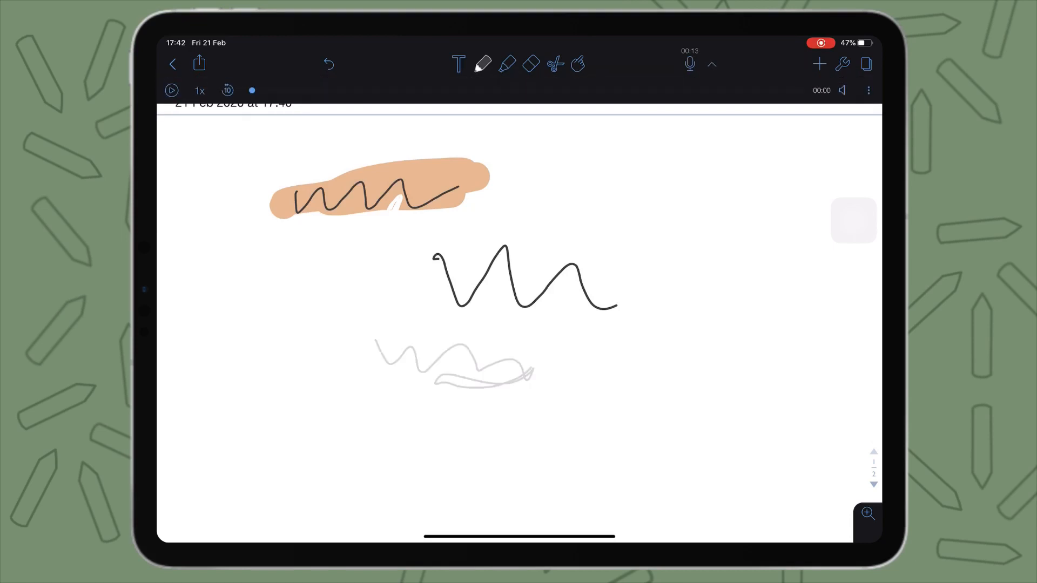
Replay the recorded squiggle, then switch to the App Store Noteshelf page.
left_click(172, 90)
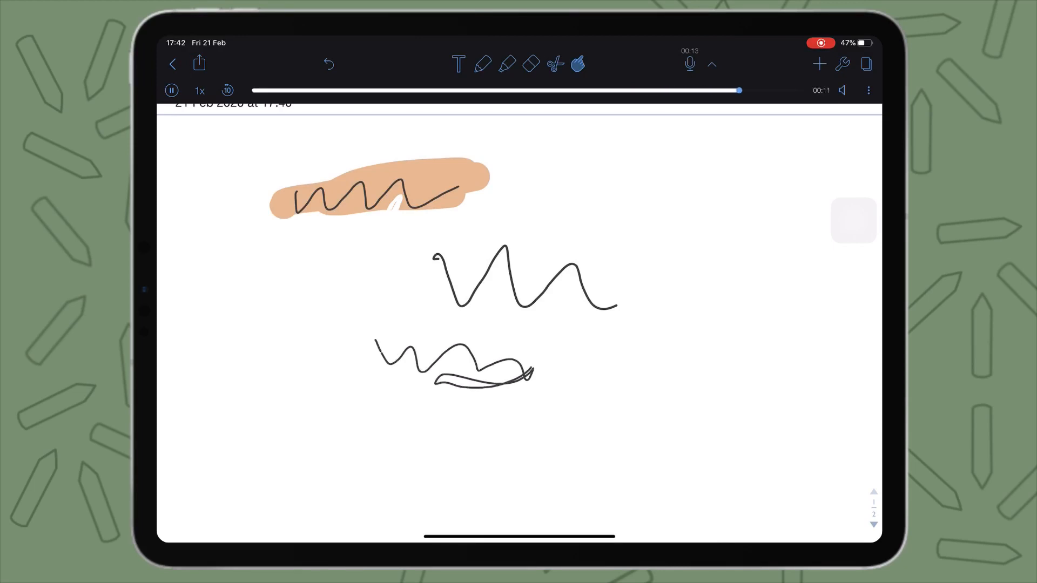
left_click(172, 90)
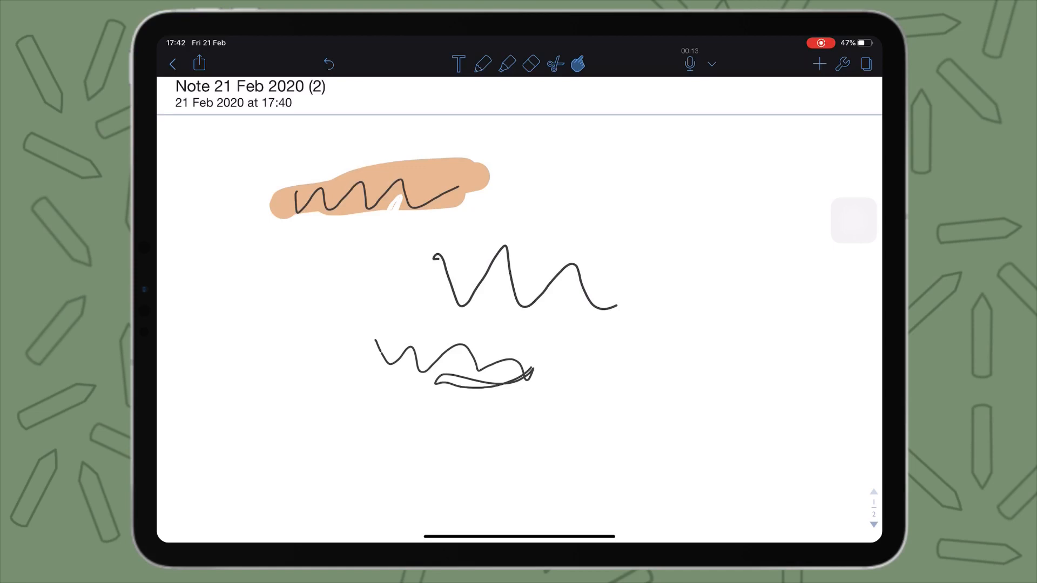
left_click(173, 63)
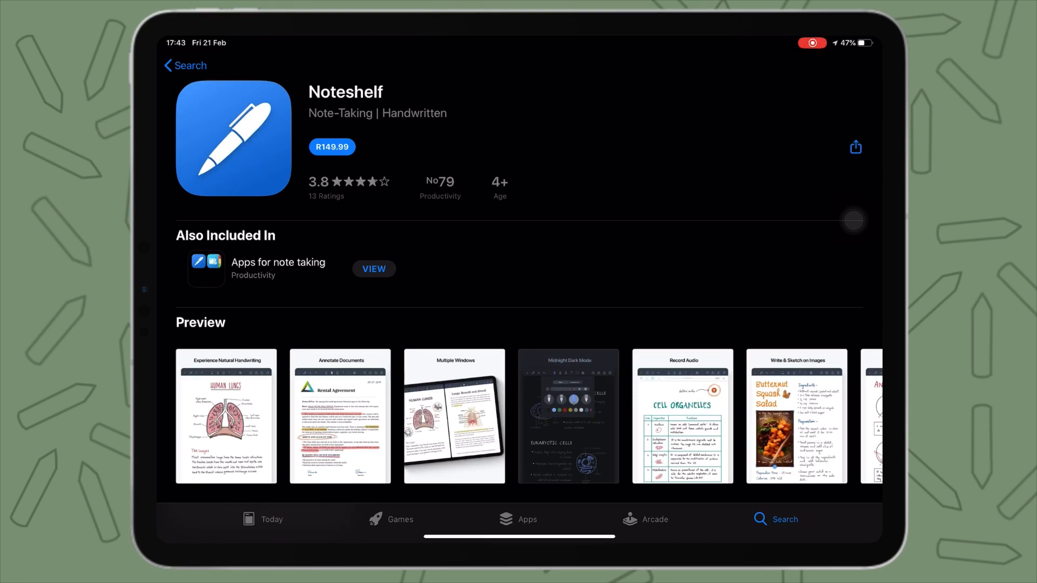
scroll("down", 3)
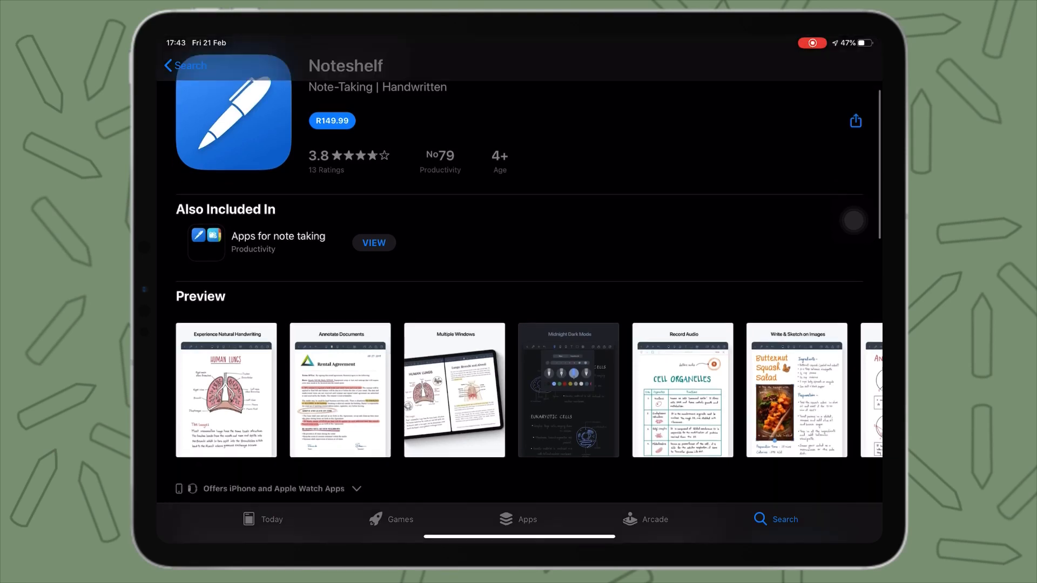
scroll("down", 3)
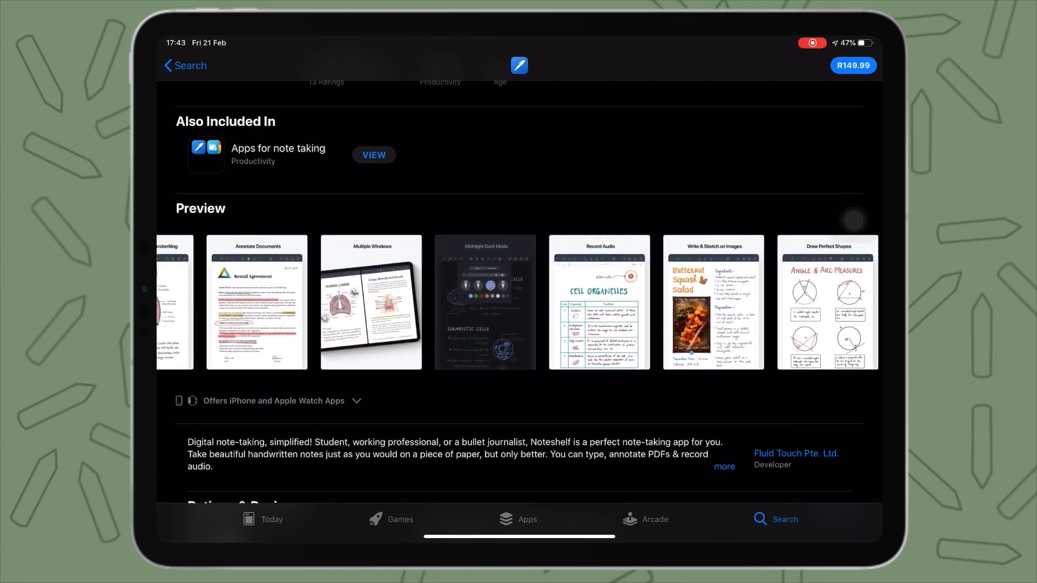
scroll("left", 3)
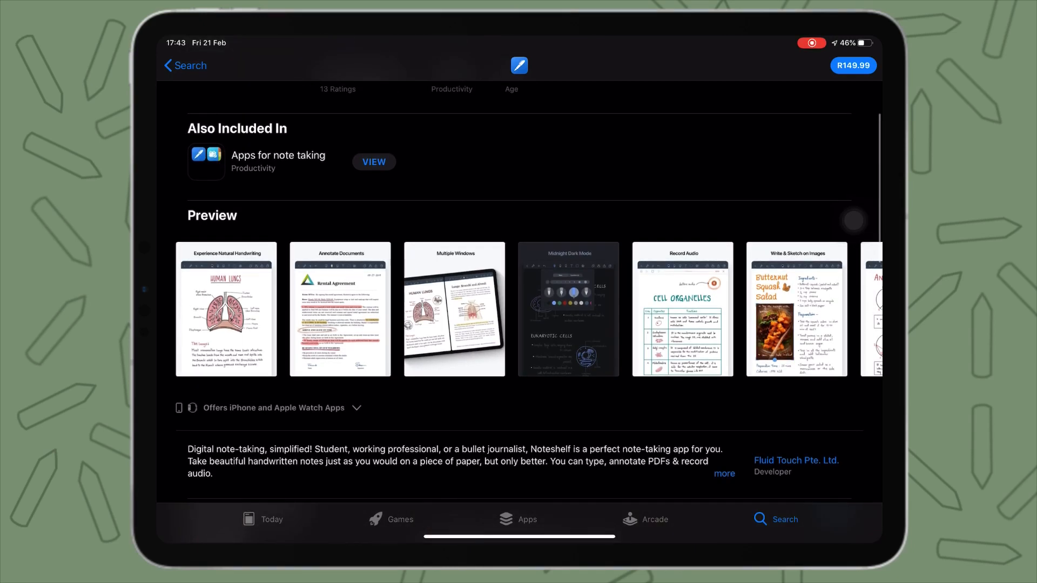
scroll("up", 3)
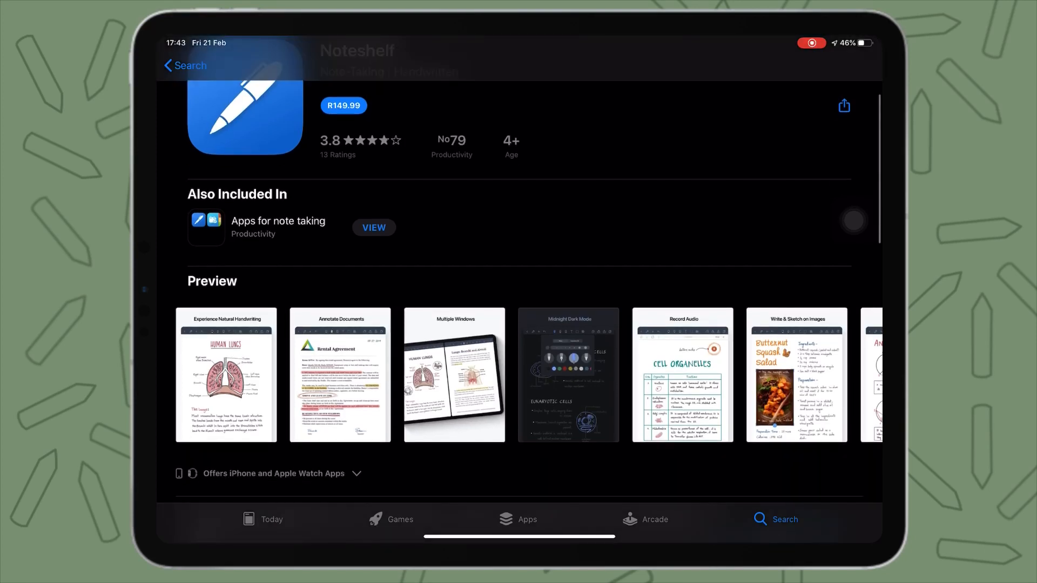
scroll("down", 3)
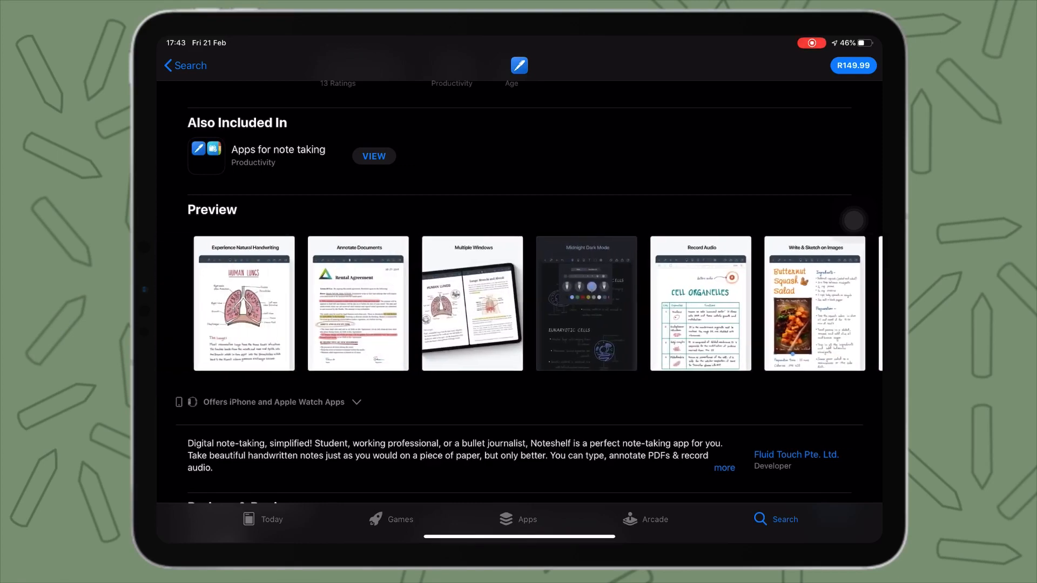
scroll("down", 3)
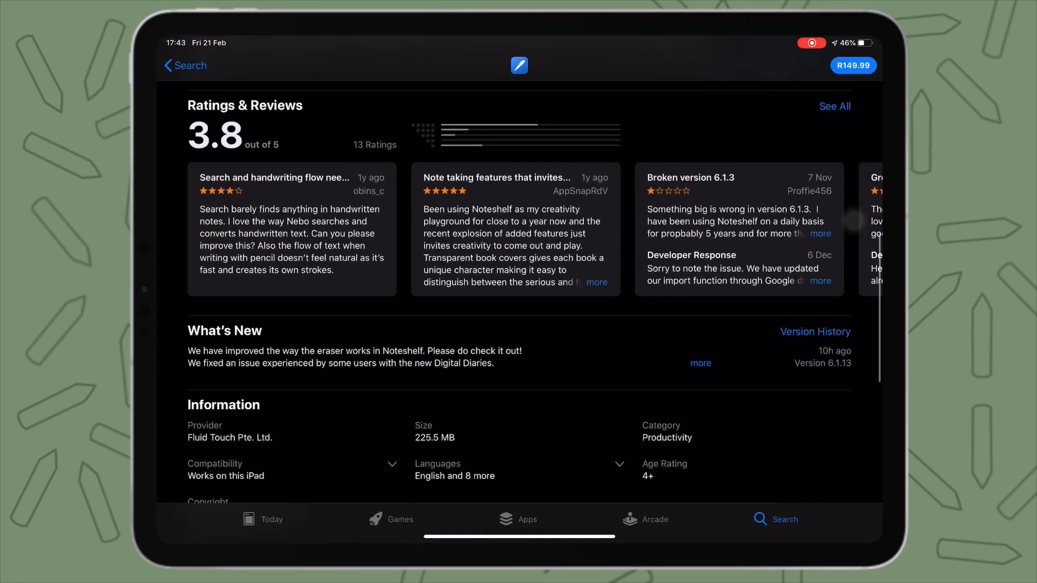
scroll("up", 3)
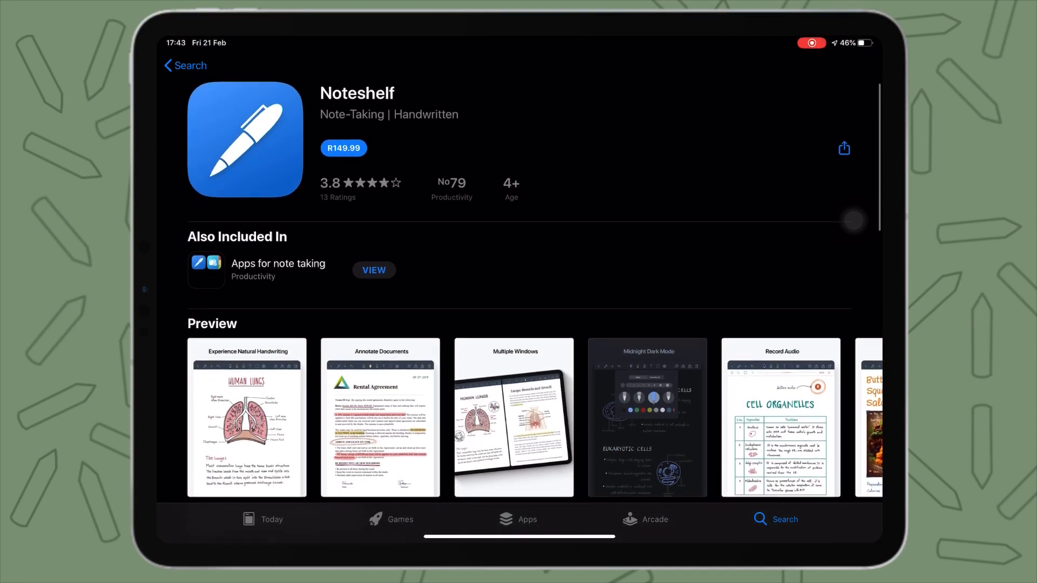